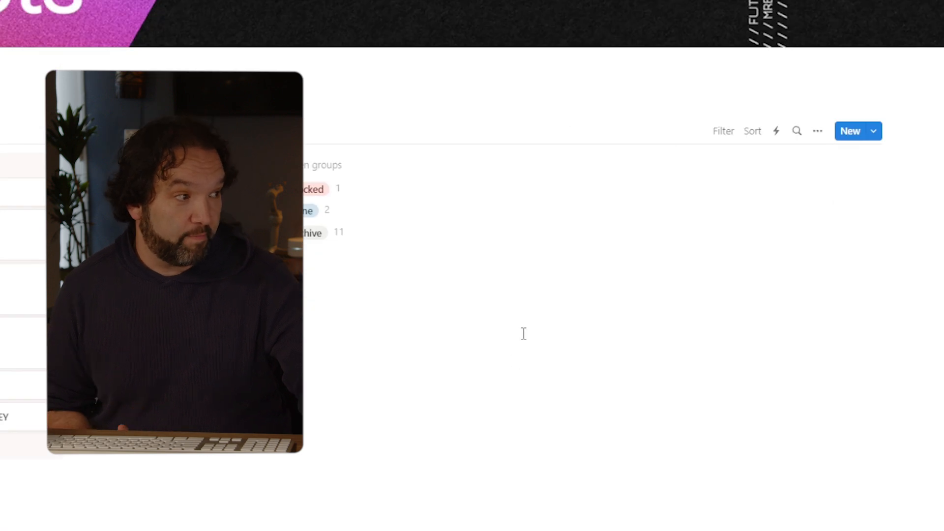
- Preview the Production Scheduling Template in its calendar and timeline views
click(872, 131)
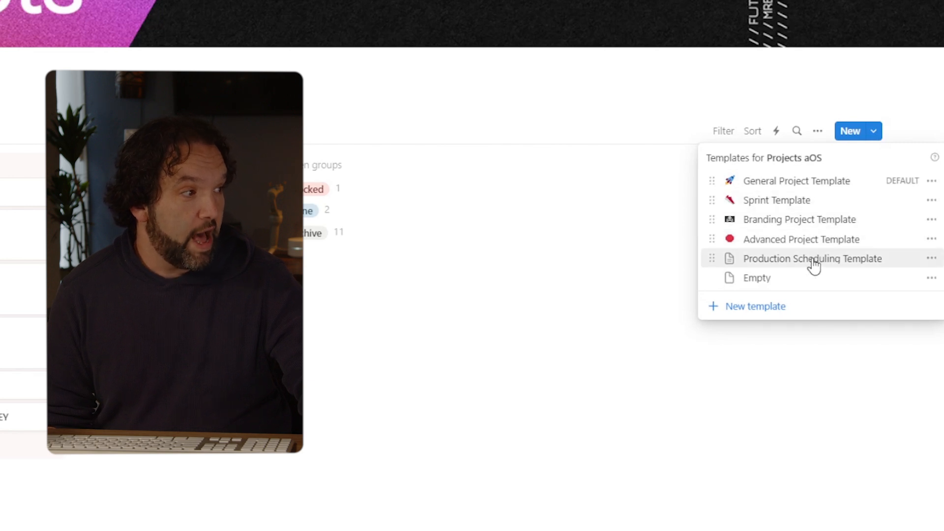
click(811, 258)
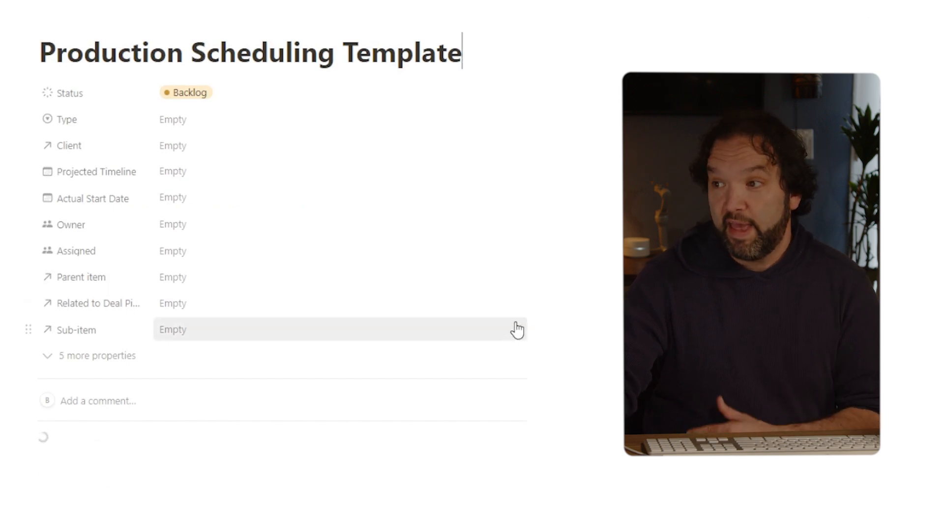
scroll(down, 3)
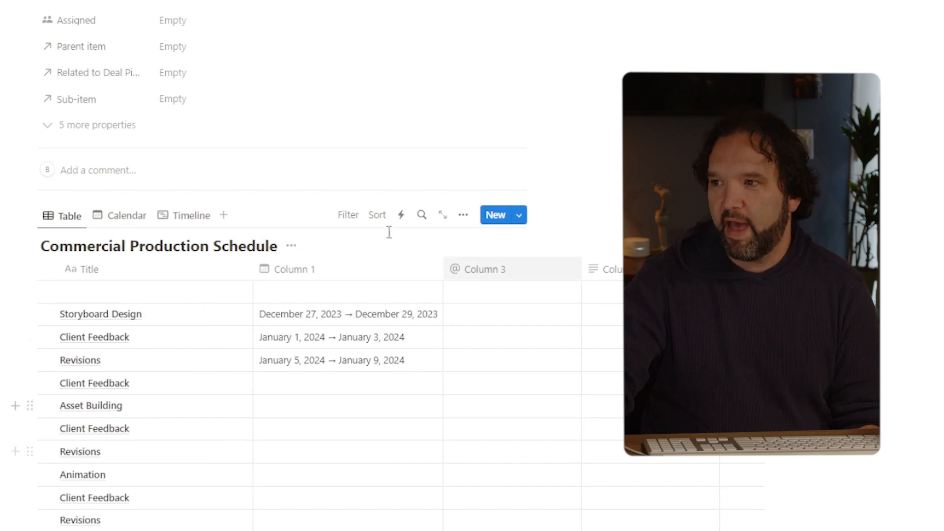
click(126, 214)
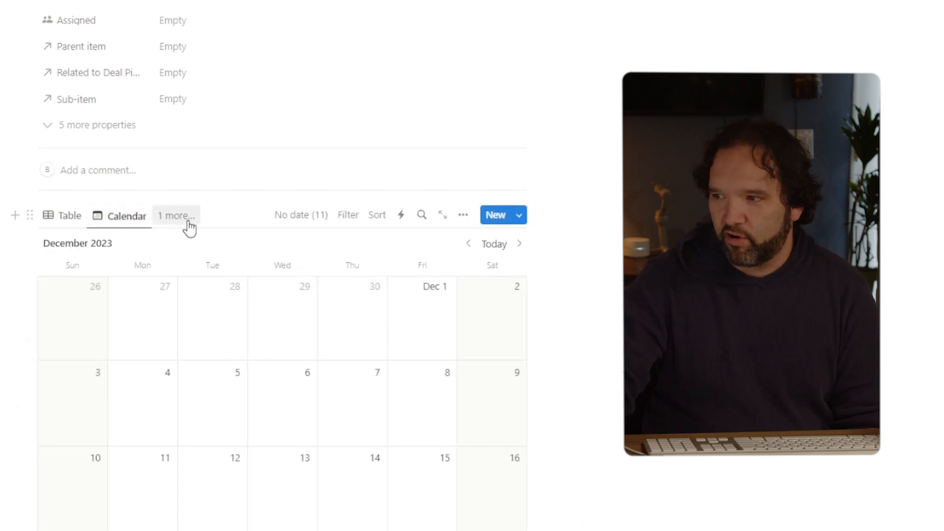
click(176, 214)
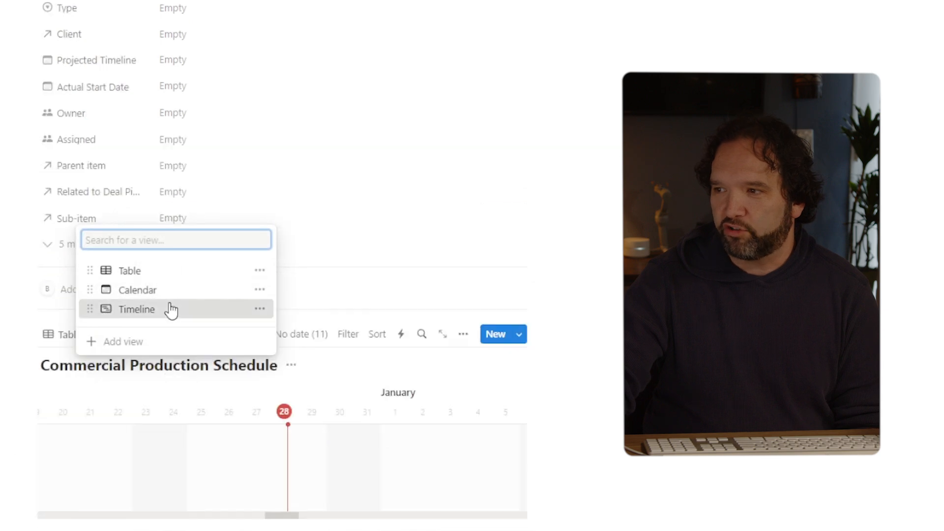
click(137, 308)
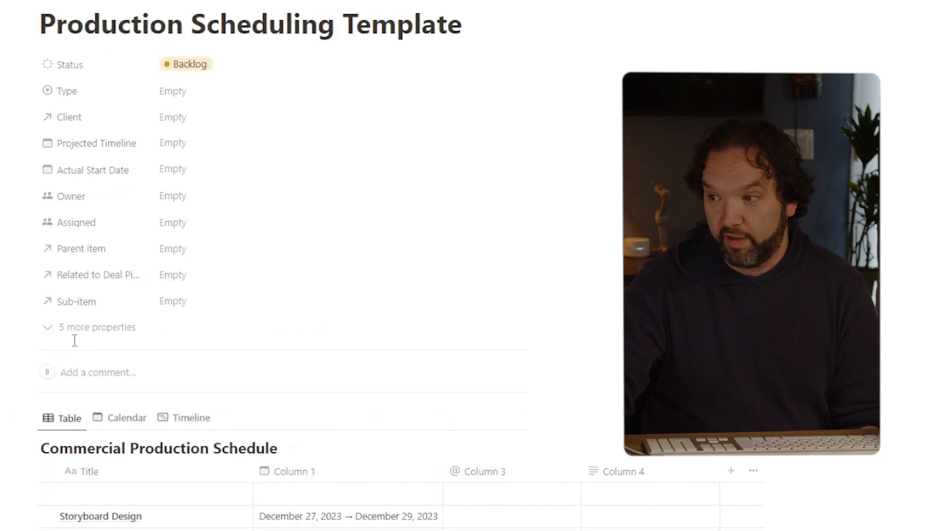
scroll(down, 3)
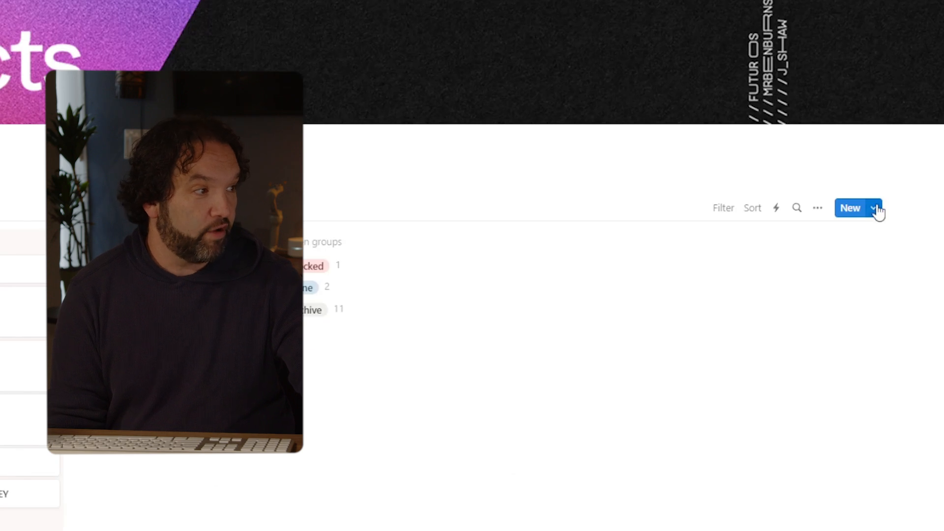
- Start a new project template titled 'Production Schedule for my youtube channel' and reveal its five hidden properties
click(874, 208)
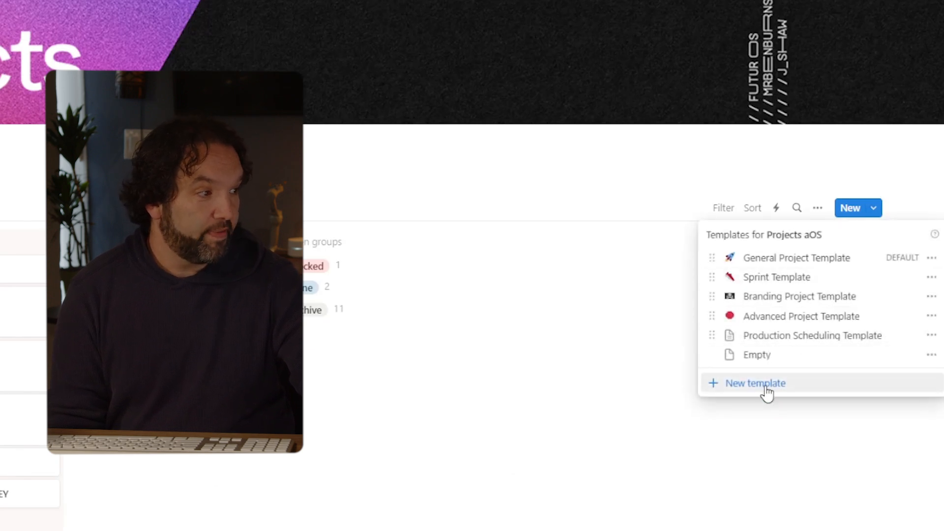
click(755, 383)
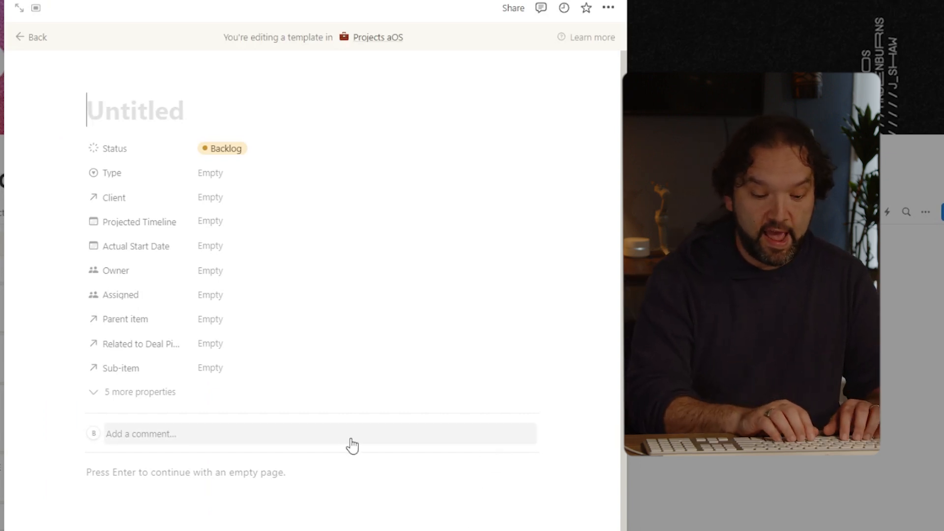
text(Production Schedule for m)
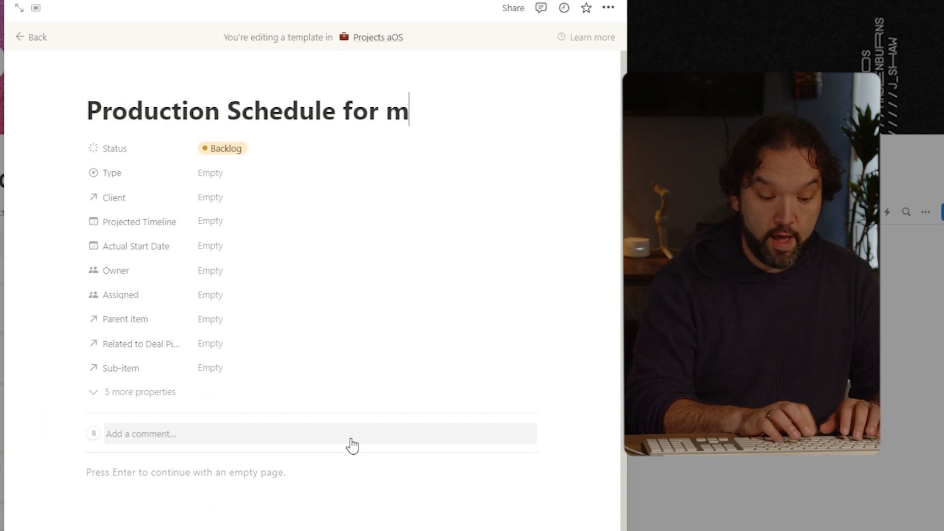
text(y youtube chan)
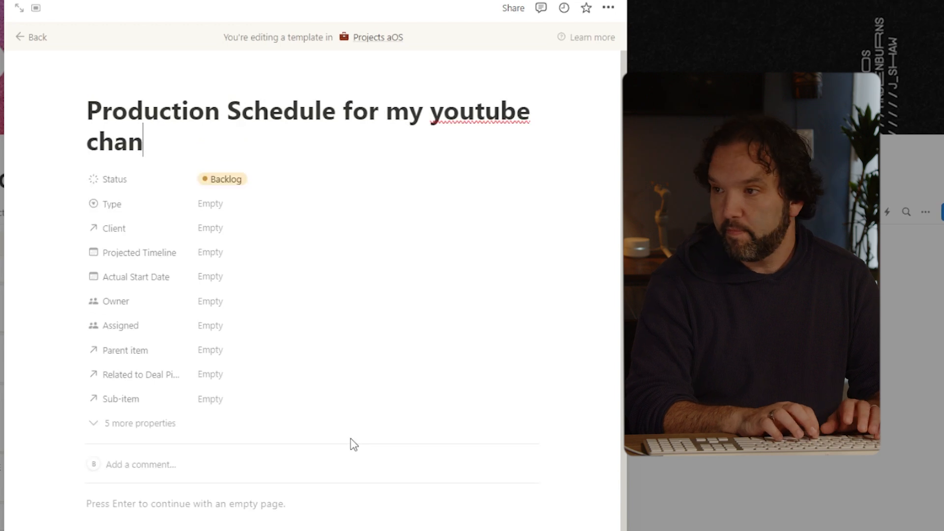
text(nel)
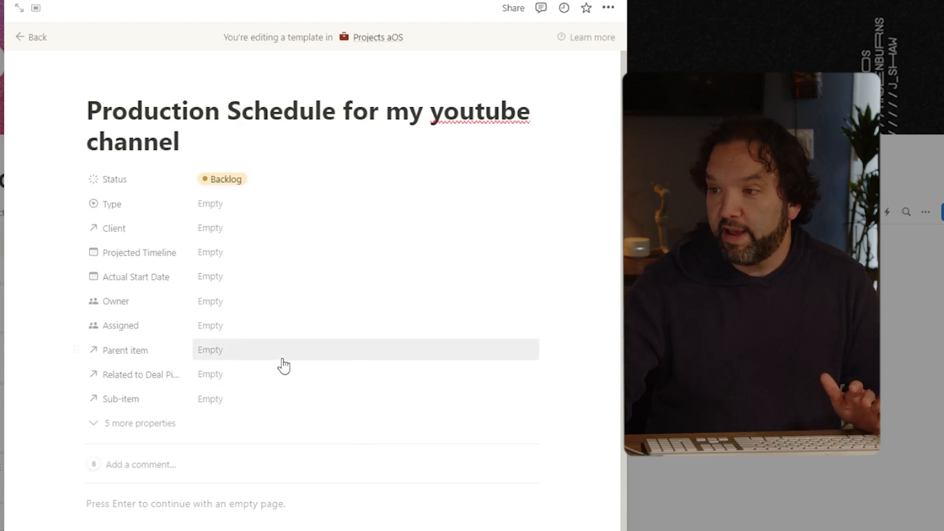
click(139, 423)
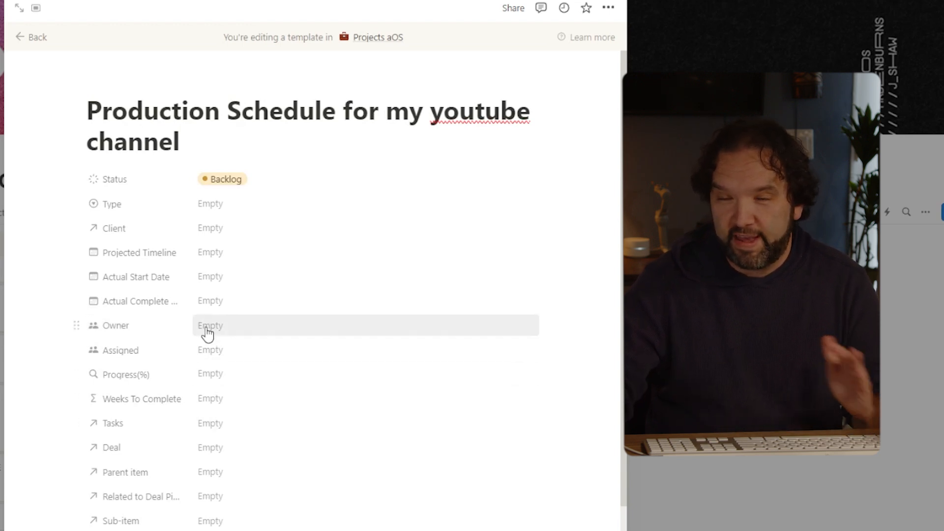
scroll(down, 3)
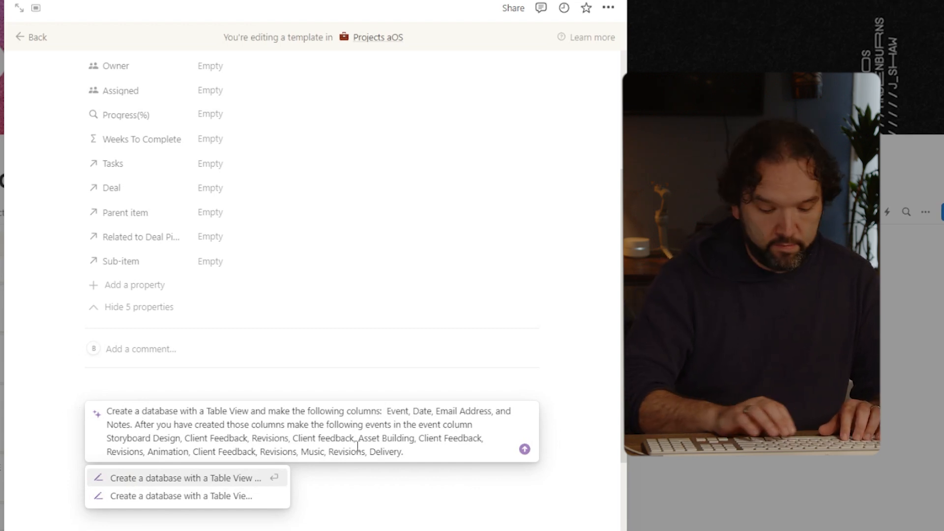
- Ask Notion AI for a production-events table with Event, Date, Email Address and Notes columns
text(in the)
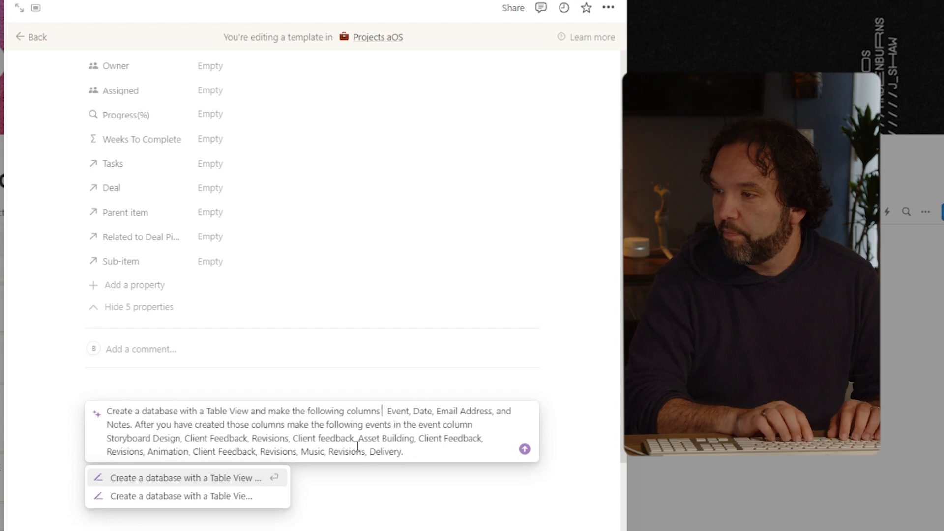
text(in the header:)
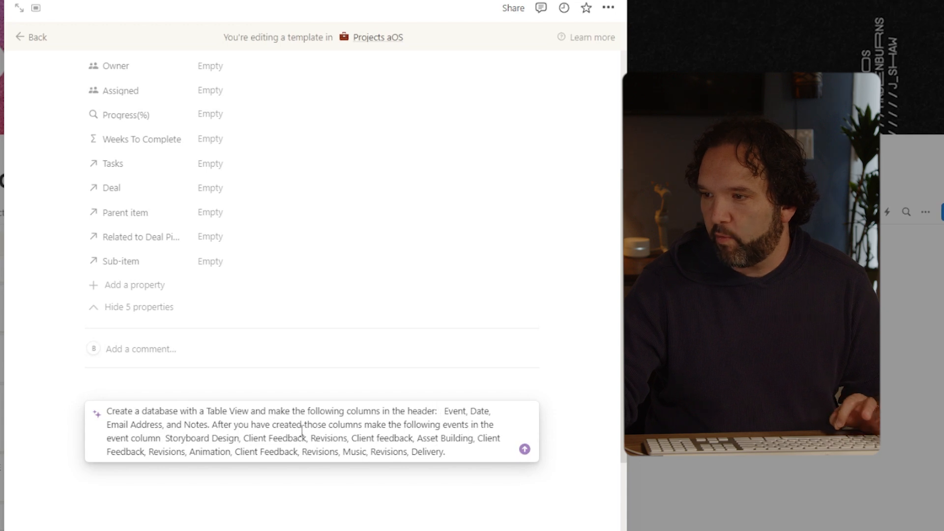
mouse_move(523, 449)
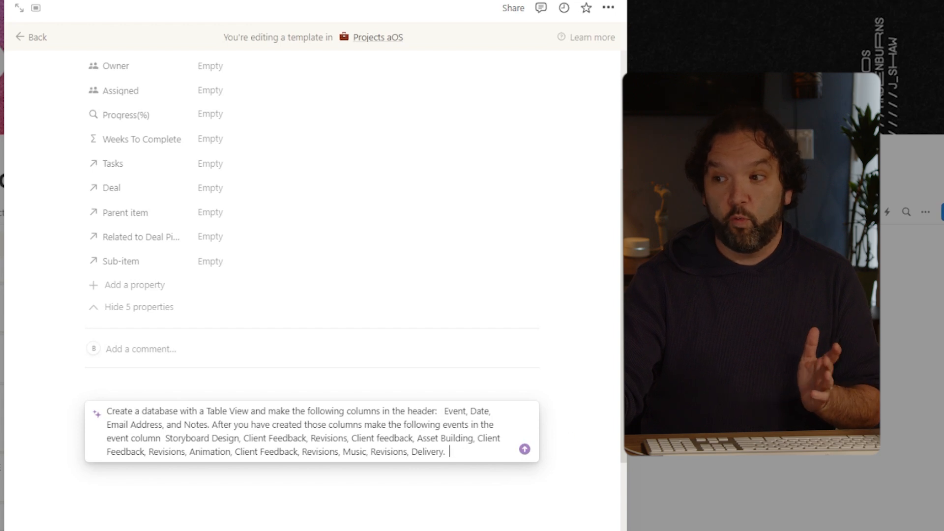
click(523, 449)
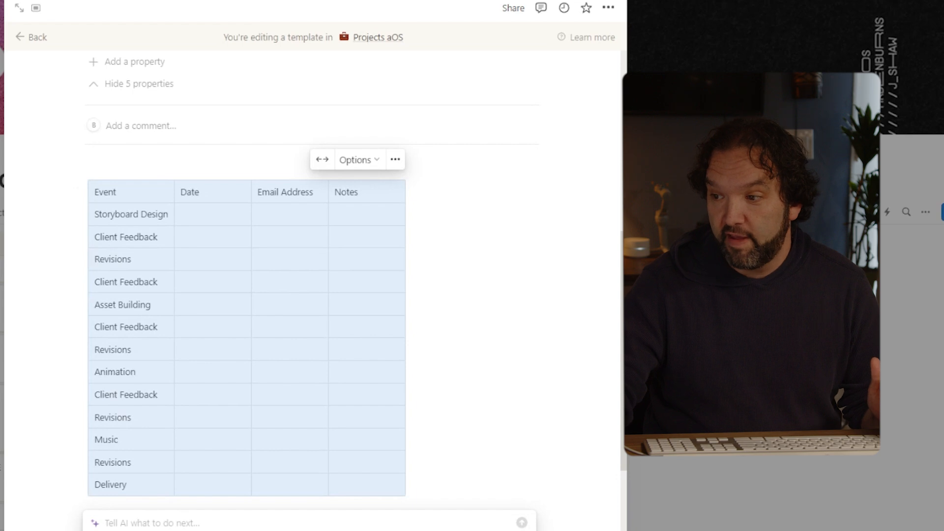
- Convert the AI-generated table into a database titled 'Production Schedule'
scroll(down, 3)
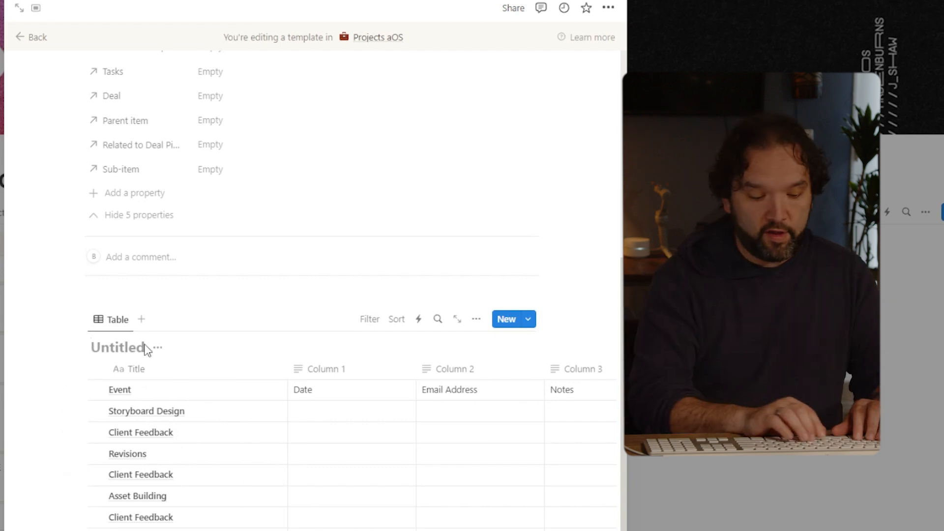
text(Production Schedule)
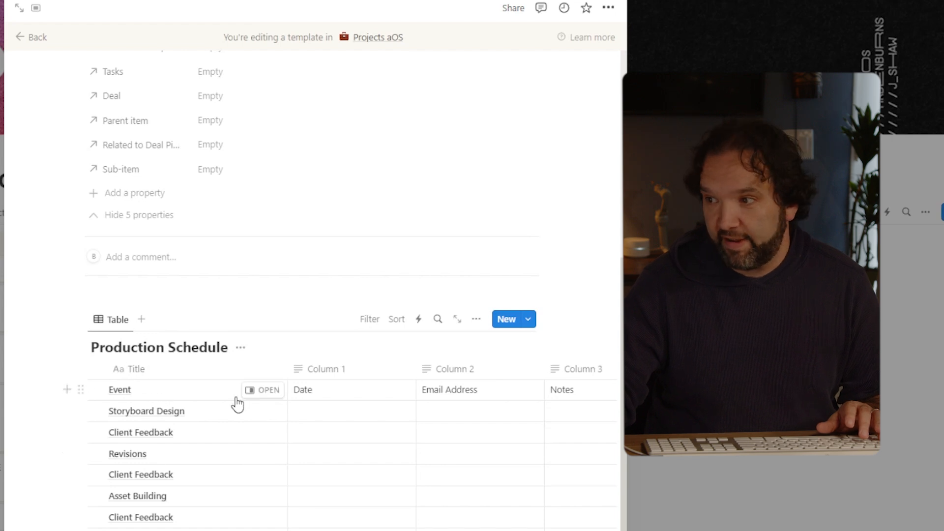
click(324, 368)
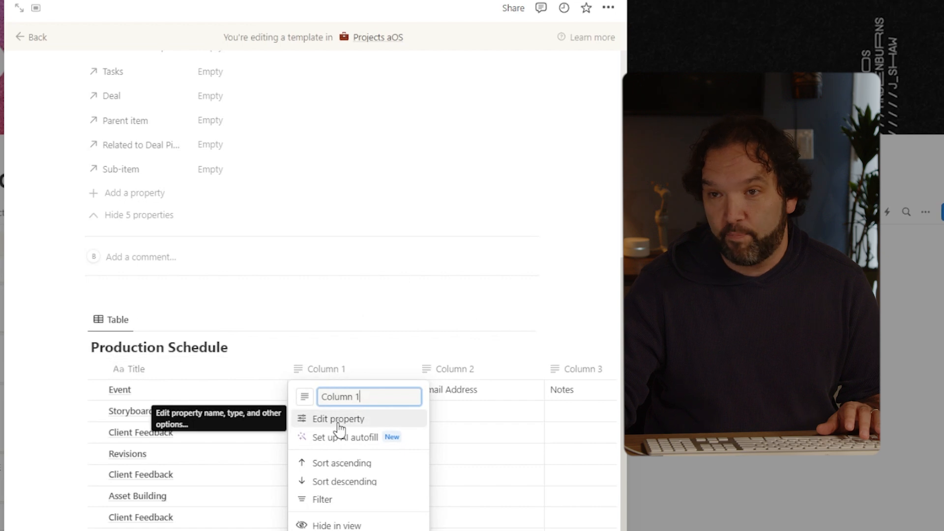
- Make Column 1 a Date property and Column 2 an Email property, and add a Multi-select property
click(338, 418)
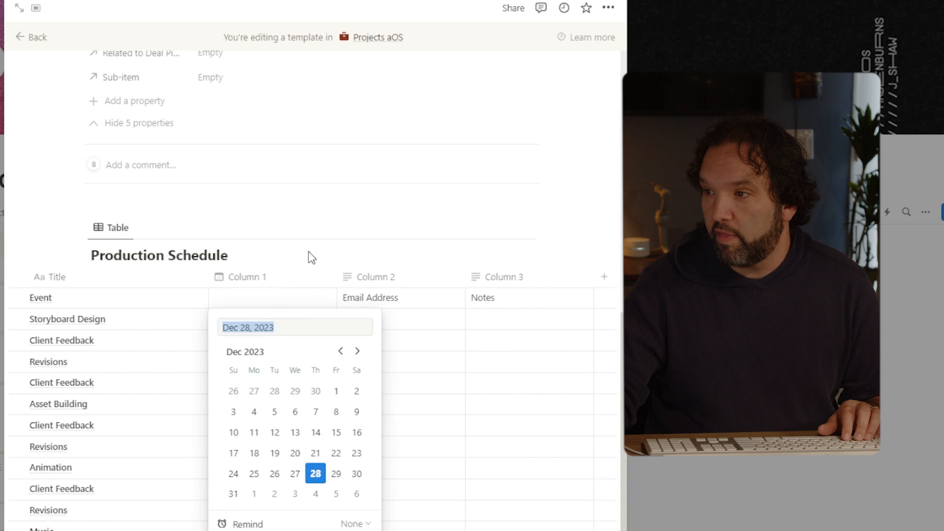
click(272, 297)
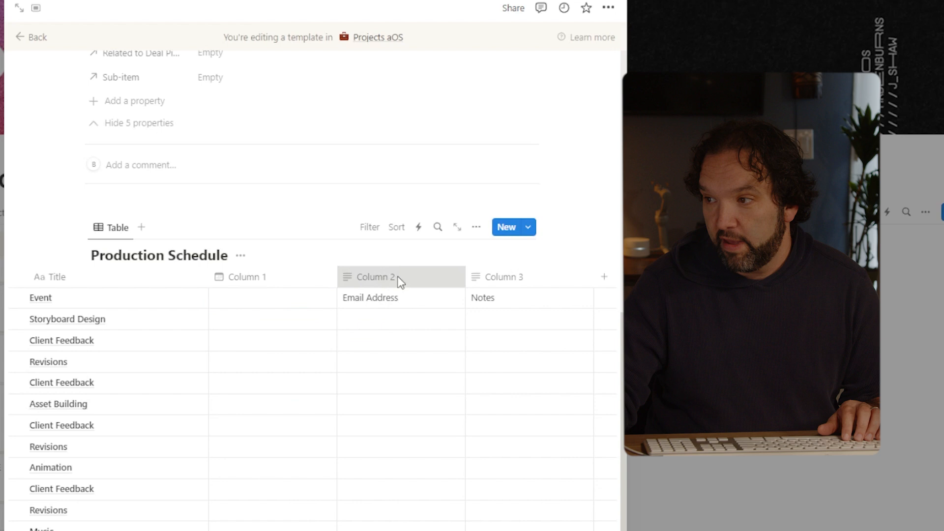
click(373, 277)
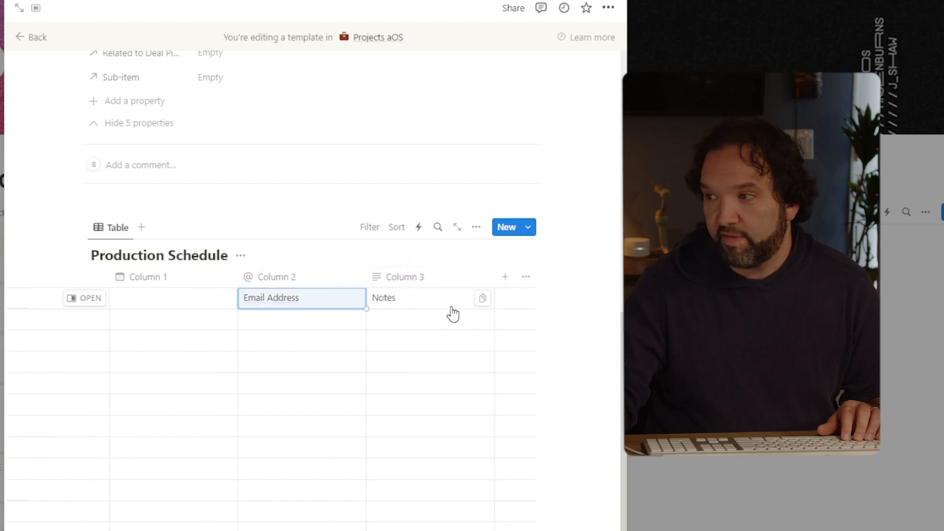
click(505, 276)
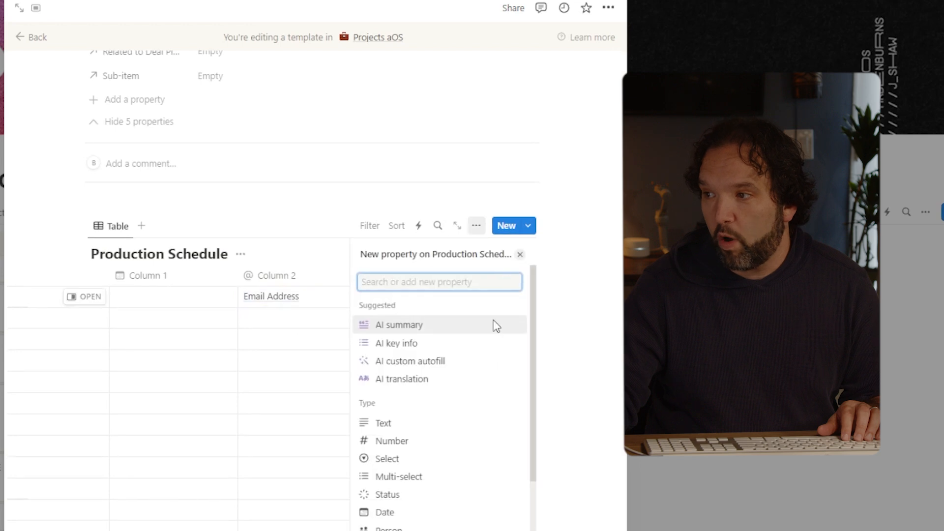
text(Multi)
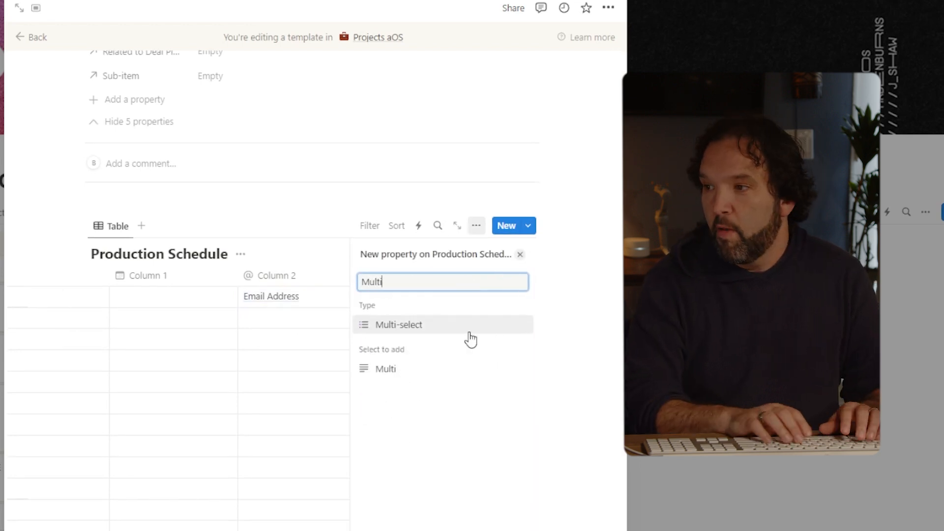
click(398, 324)
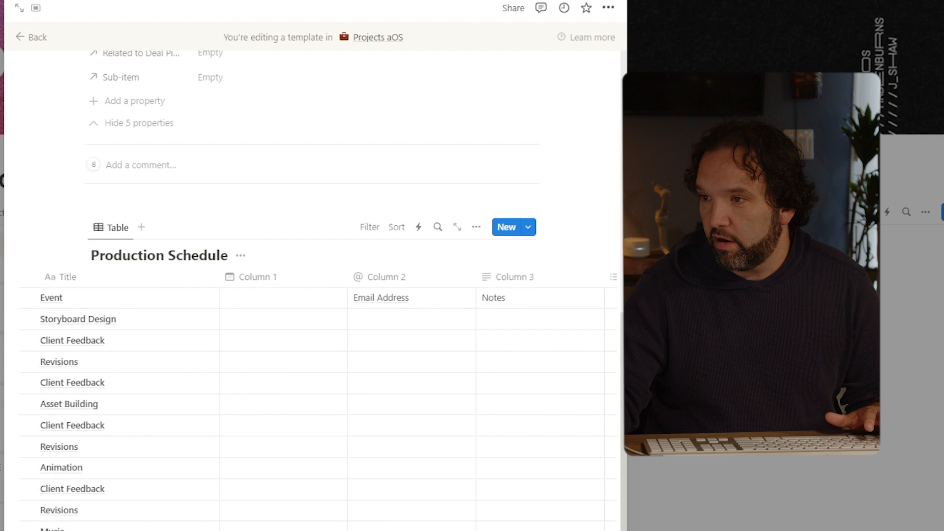
- Rename the columns to Event, Date and 'Email address of client', and delete the duplicate header row
click(62, 277)
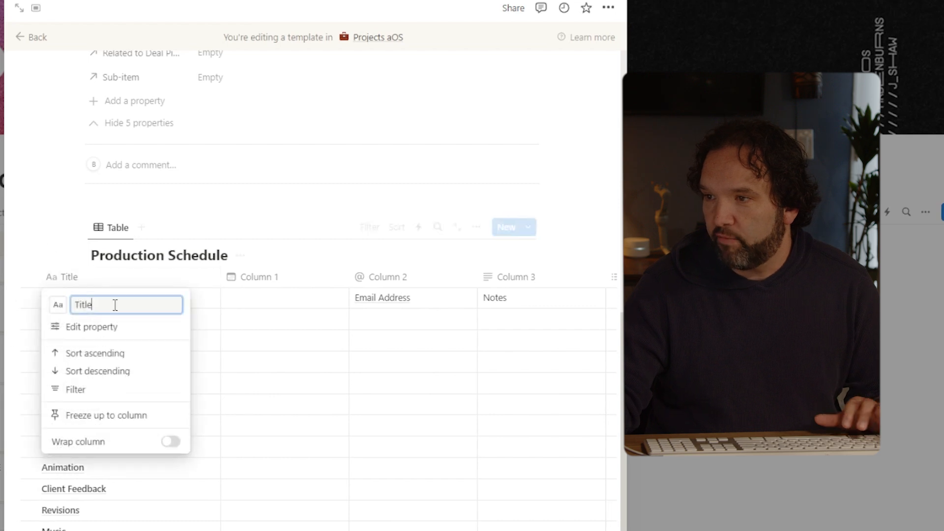
double_click(82, 305)
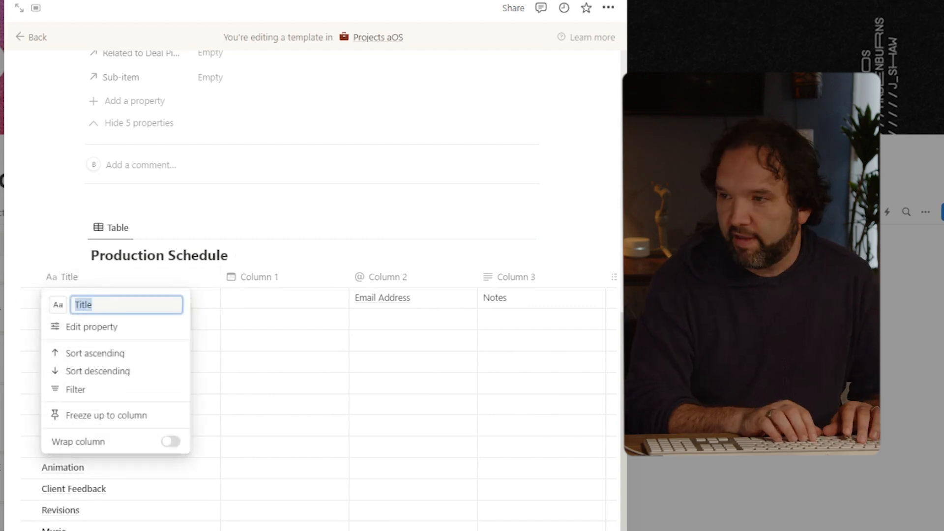
text(Event)
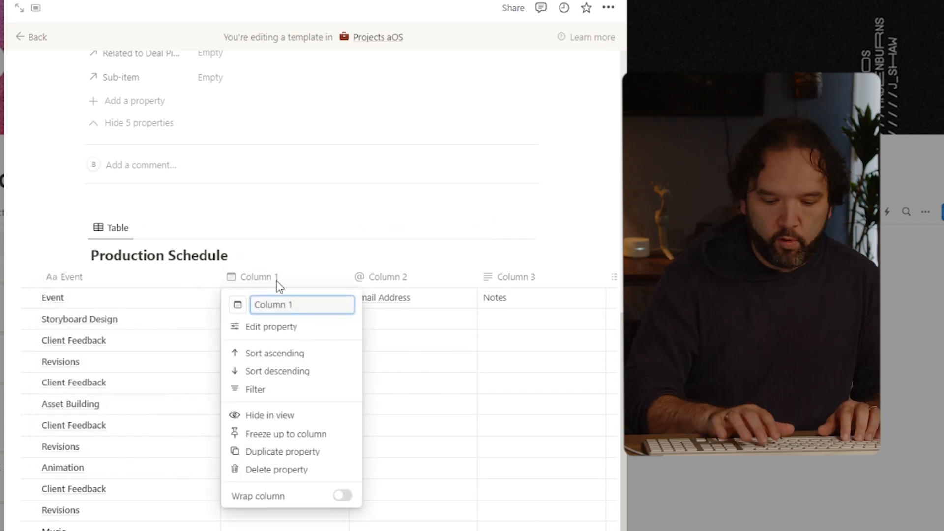
text(Date)
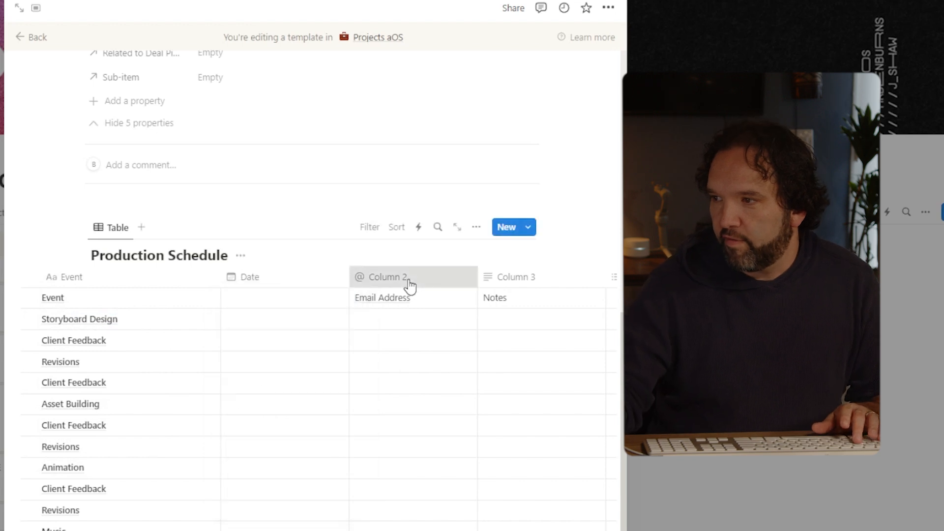
click(387, 276)
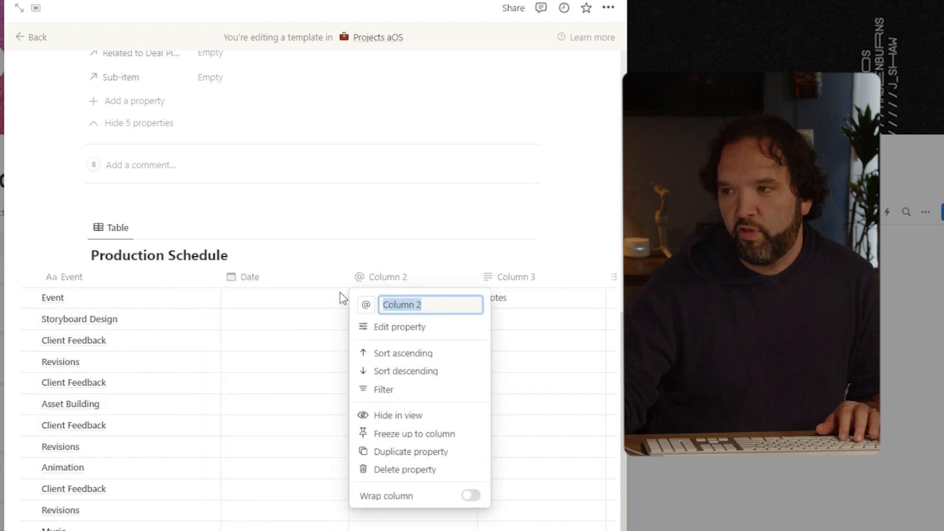
text(E)
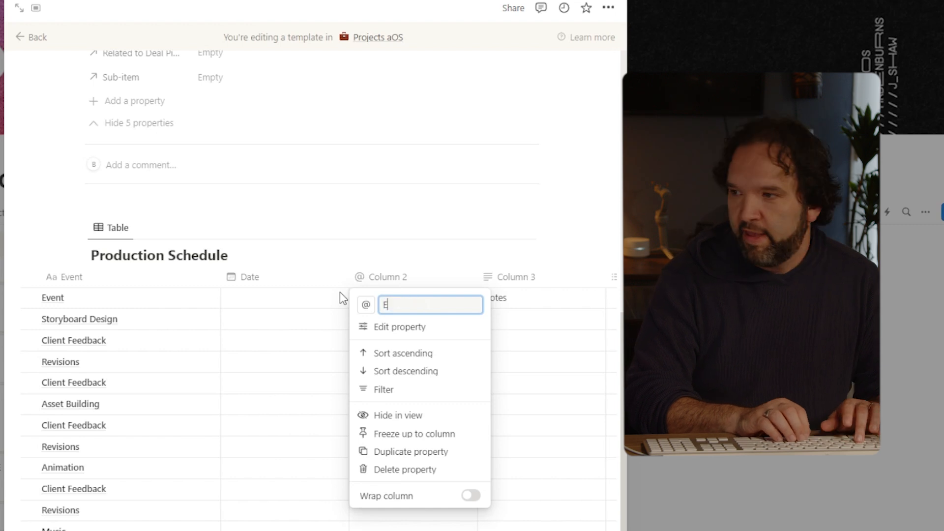
text(mail address of client)
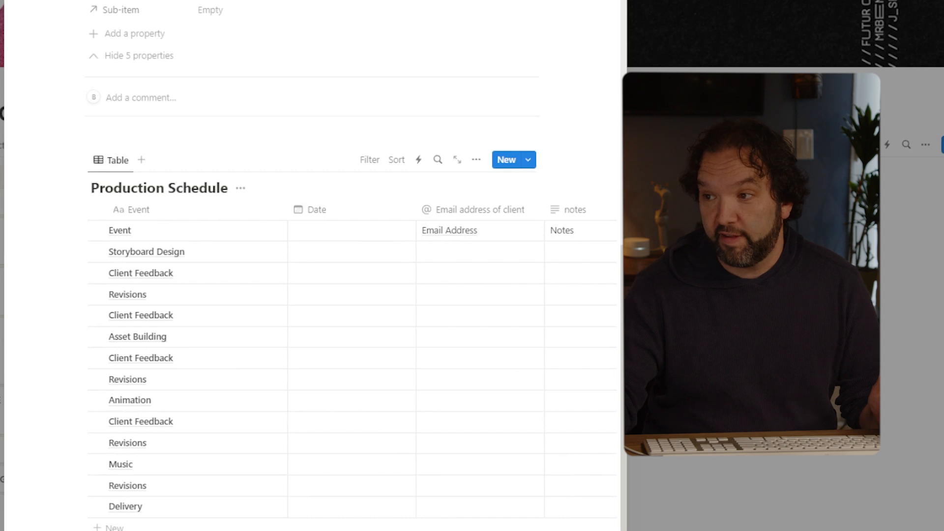
click(125, 230)
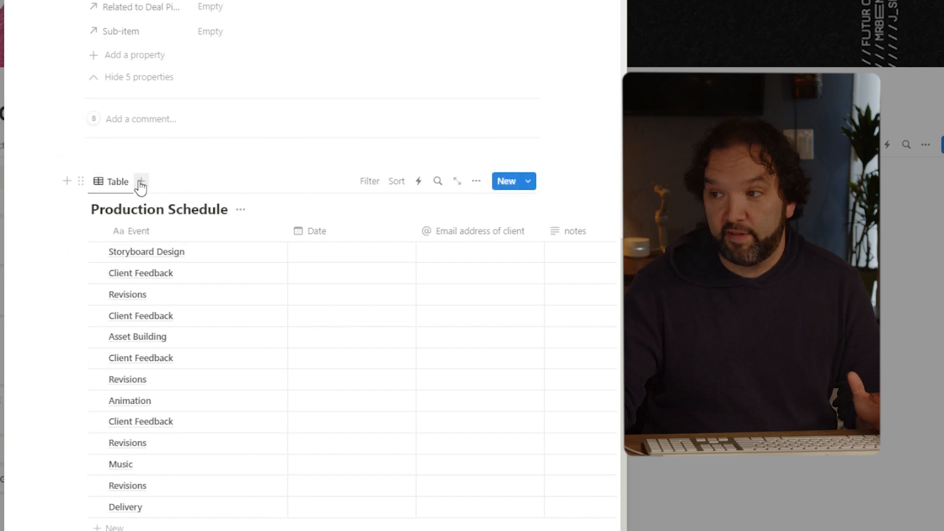
- Add a Calendar view with the database title hidden
click(141, 181)
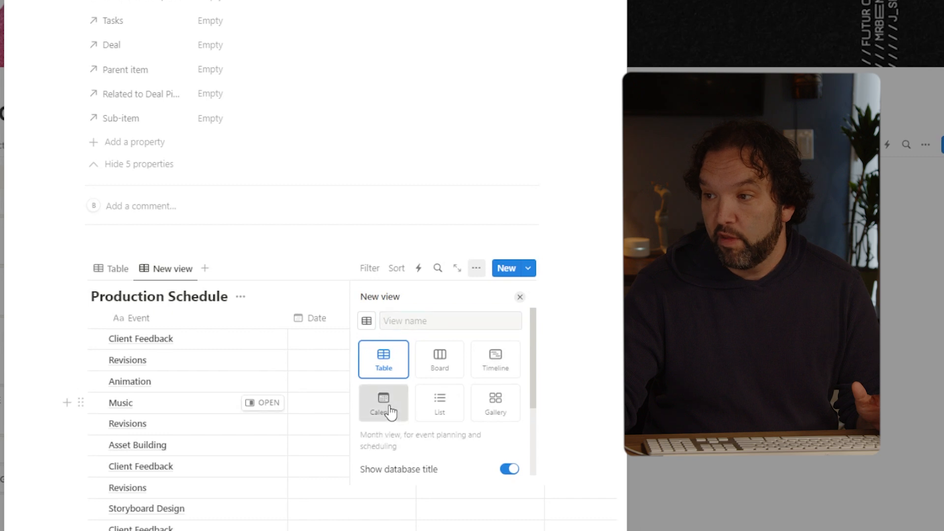
click(383, 403)
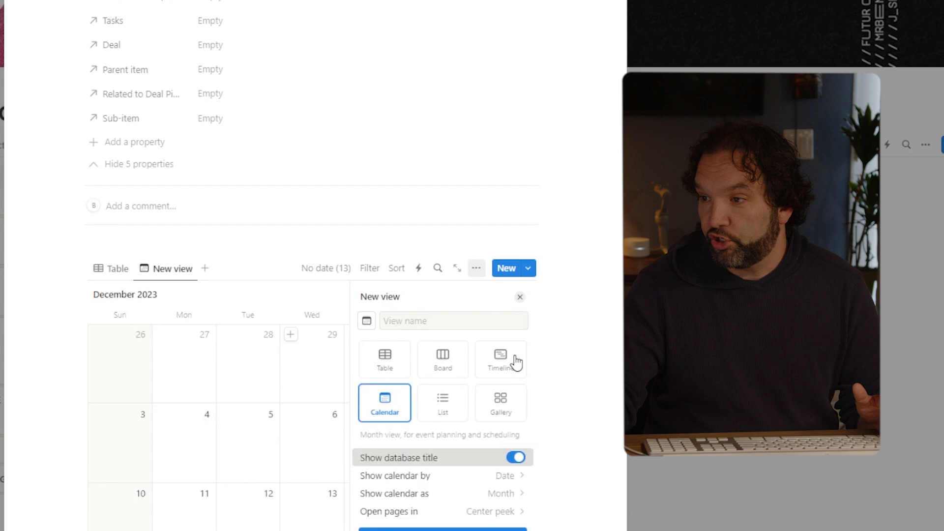
click(514, 458)
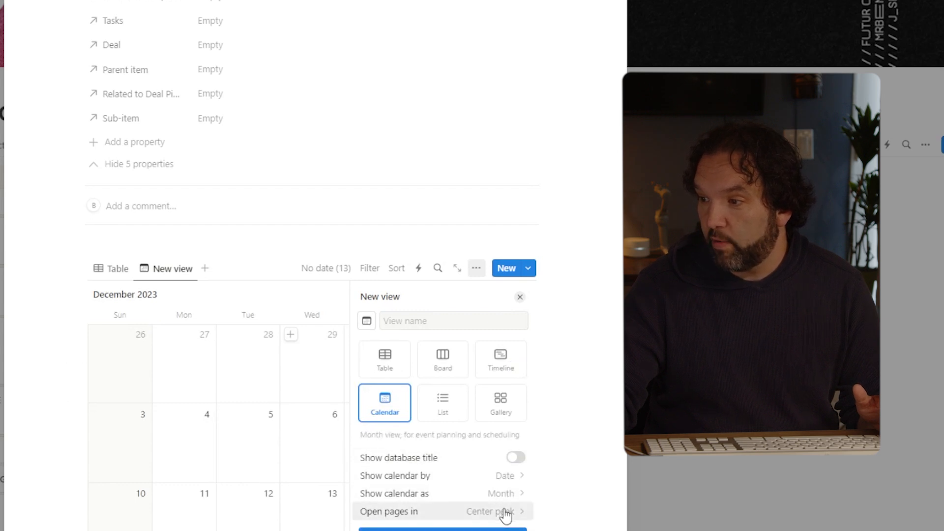
mouse_move(506, 499)
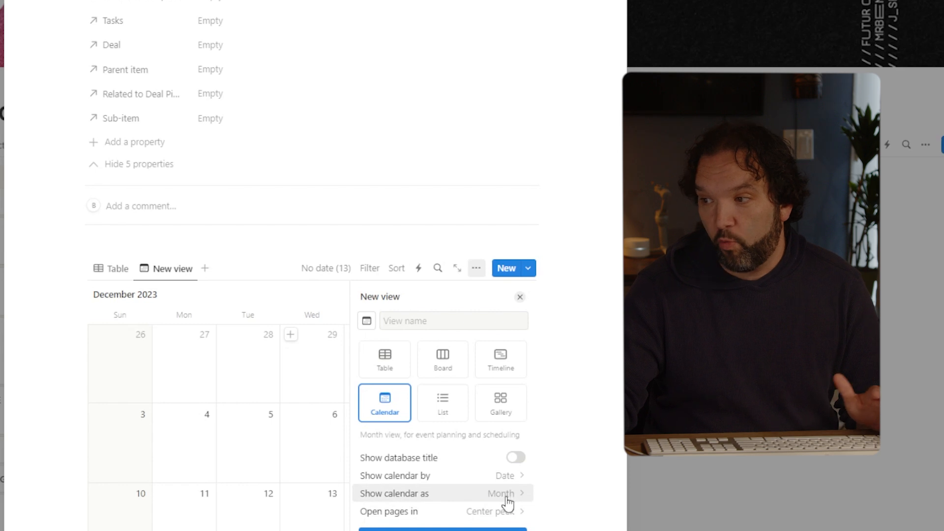
mouse_move(552, 301)
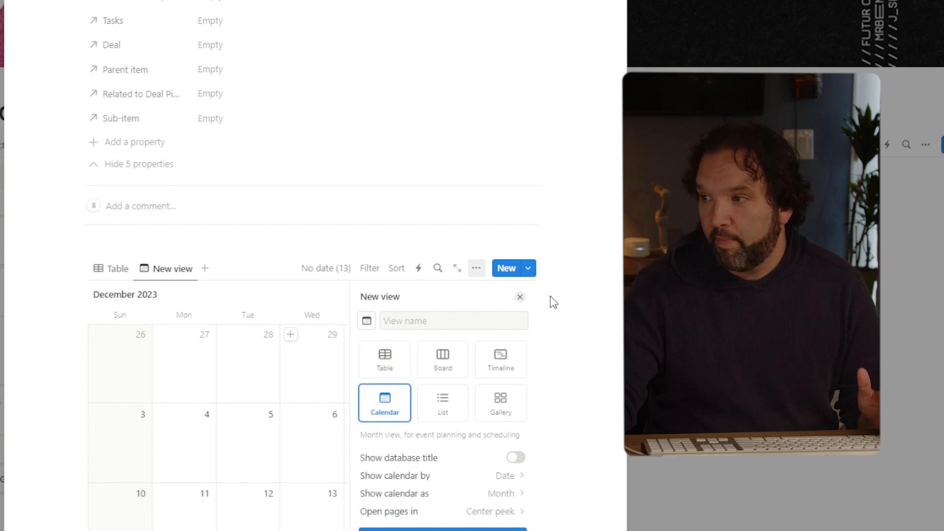
click(520, 297)
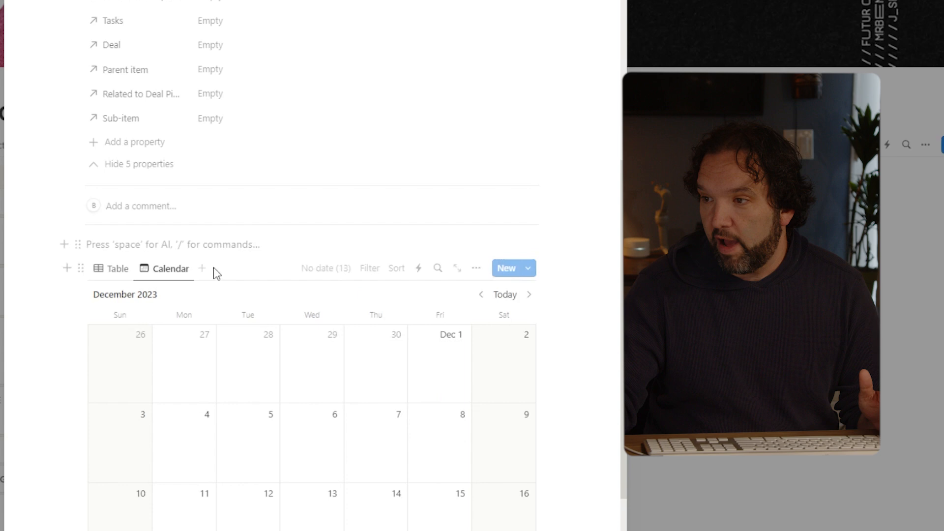
- Add a Timeline view with the database title hidden
click(202, 268)
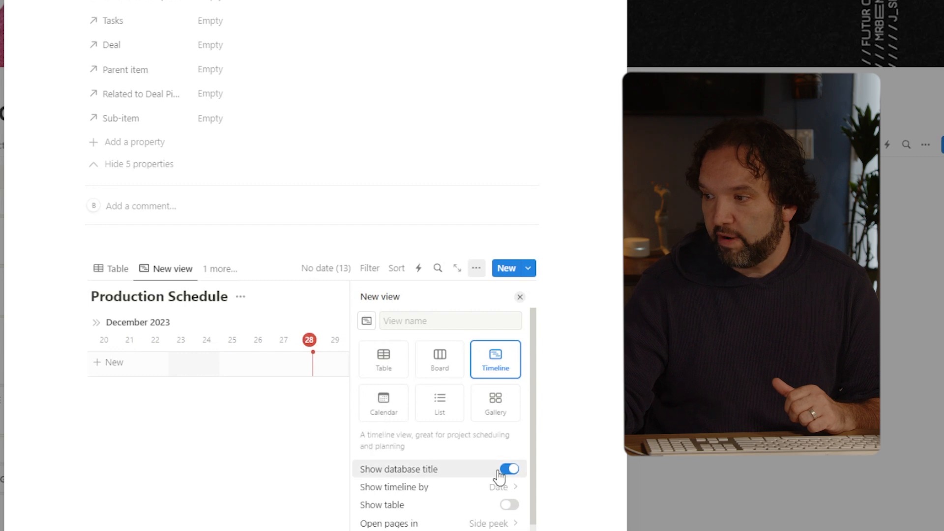
click(507, 469)
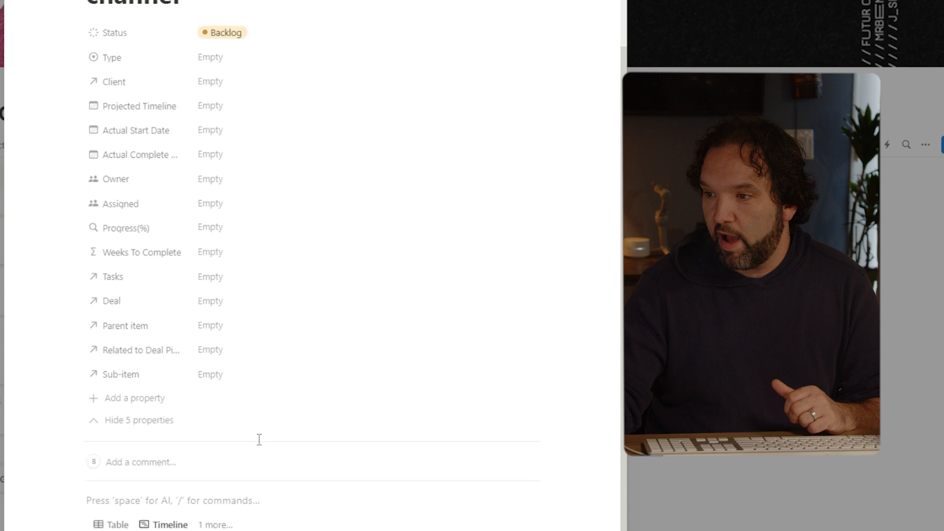
scroll(down, 3)
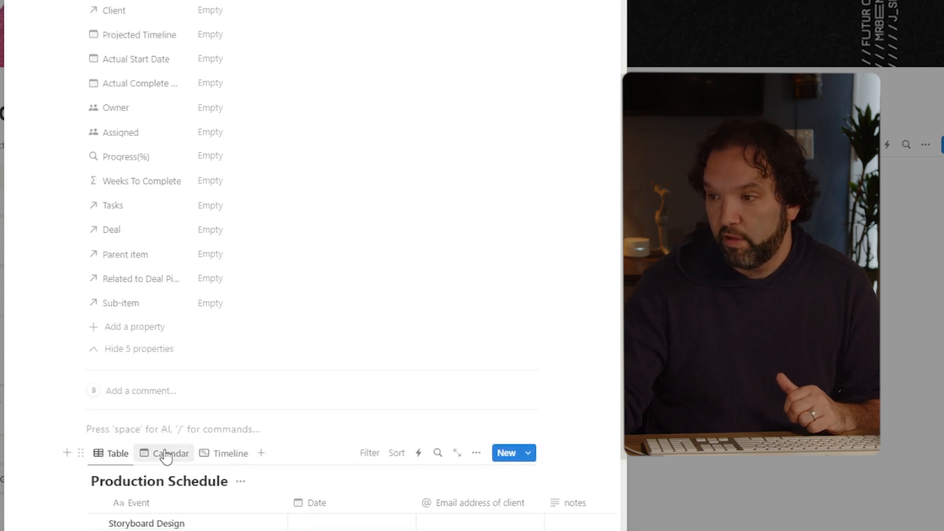
click(171, 452)
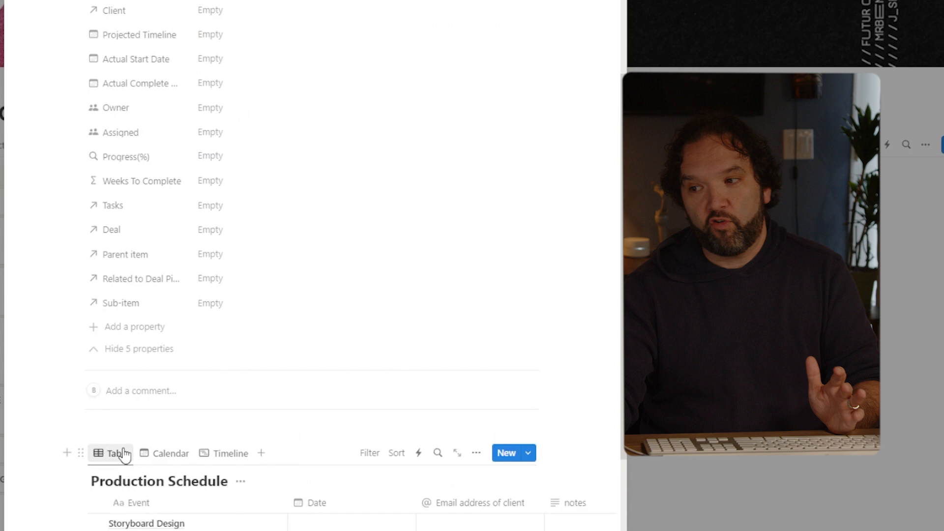
scroll(down, 3)
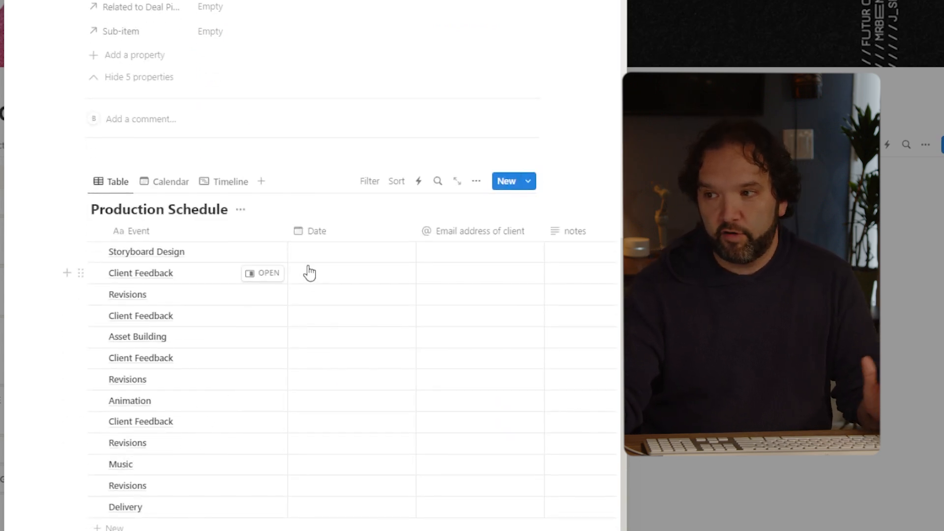
mouse_move(325, 260)
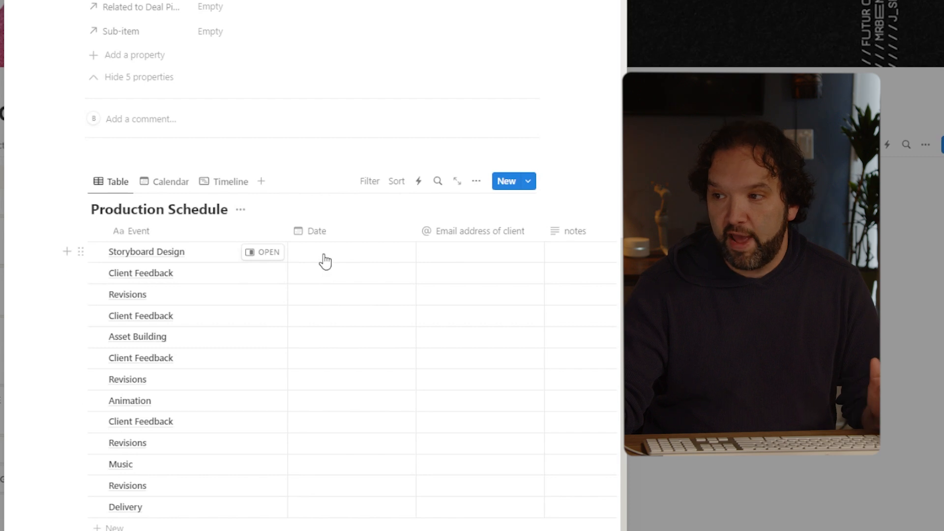
- Set Storyboard Design to Dec 28–30, Client Feedback from Dec 31, and Revisions to Jan 3–6
click(351, 252)
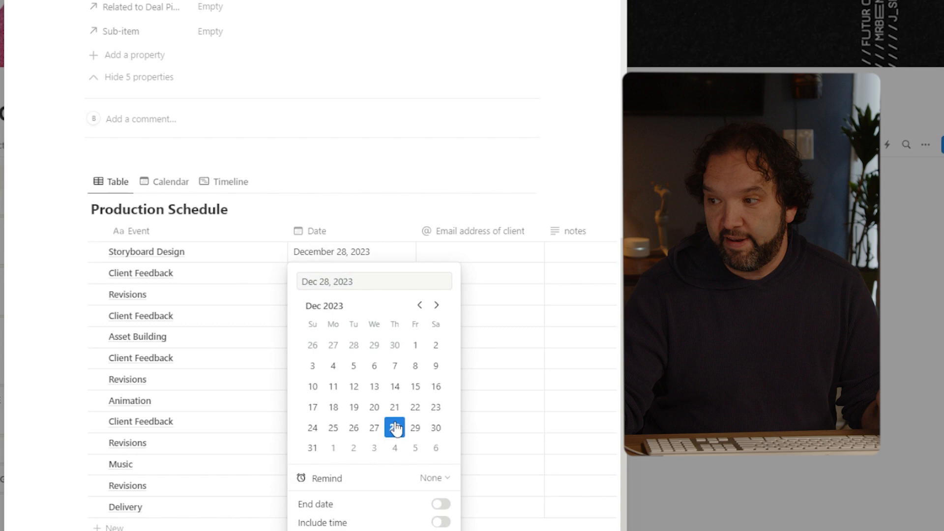
click(440, 504)
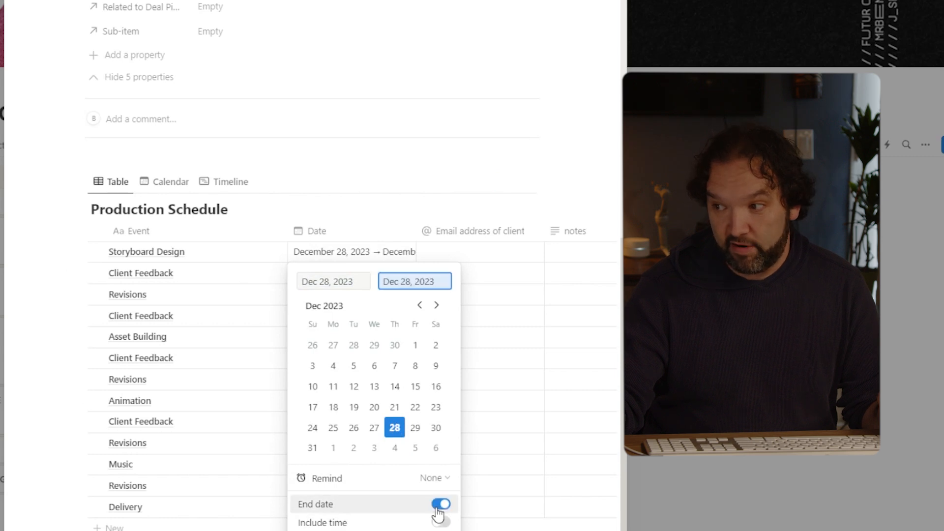
click(435, 427)
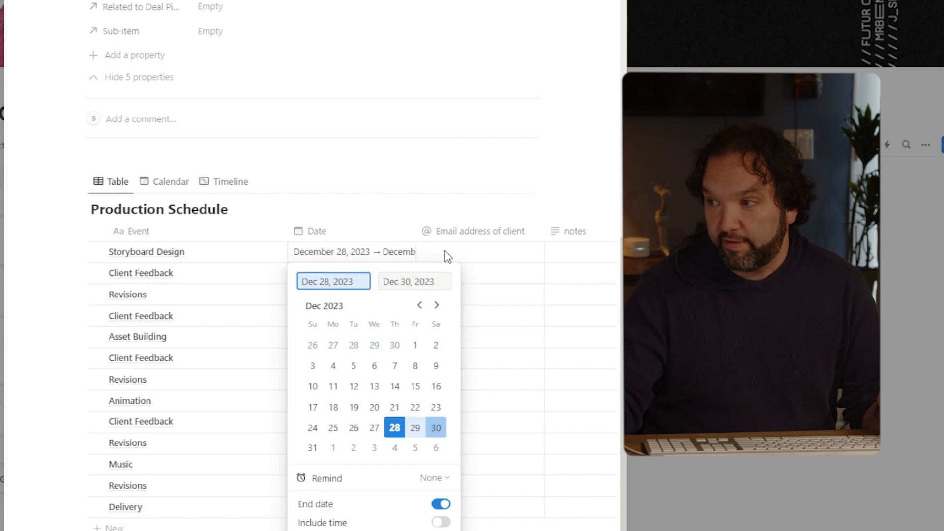
click(319, 271)
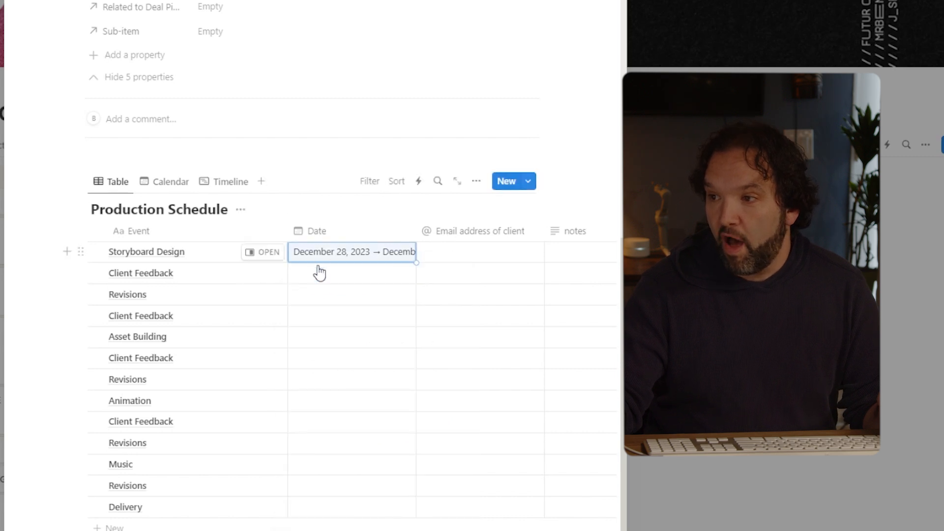
click(353, 252)
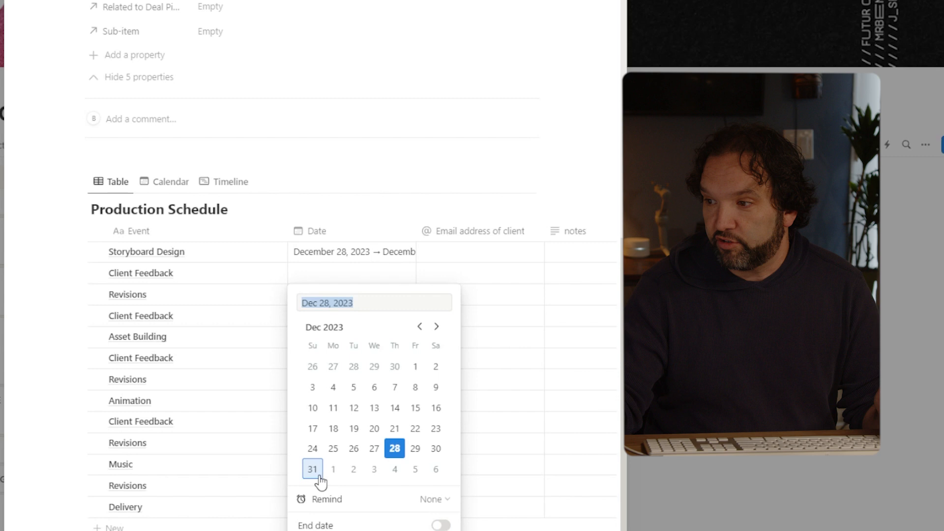
click(354, 365)
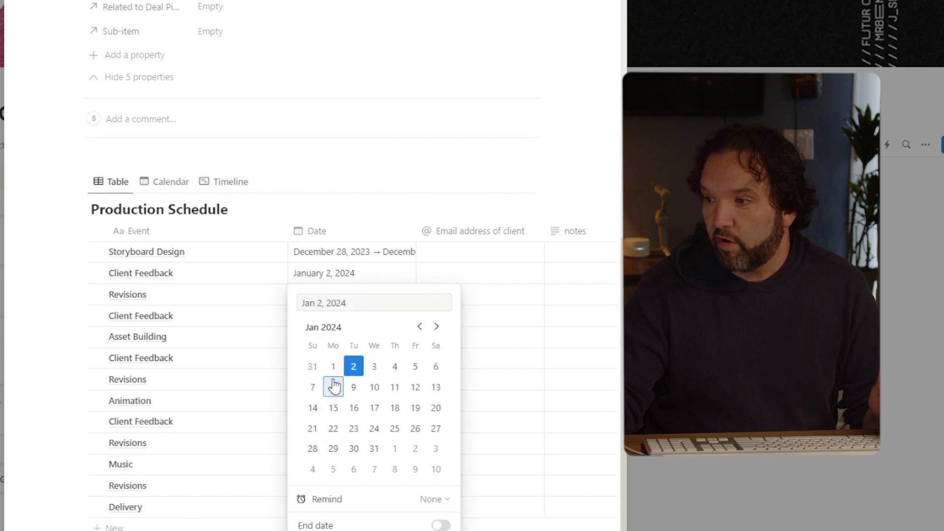
click(419, 326)
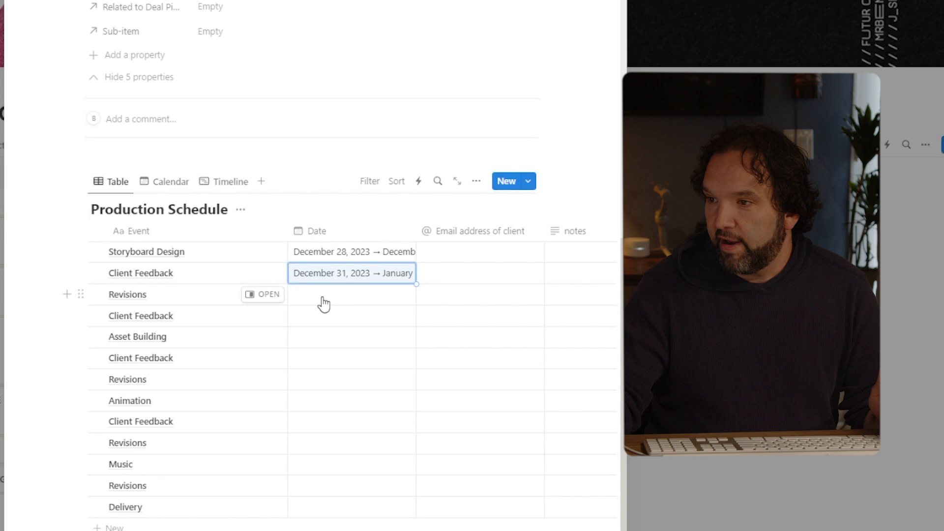
click(351, 273)
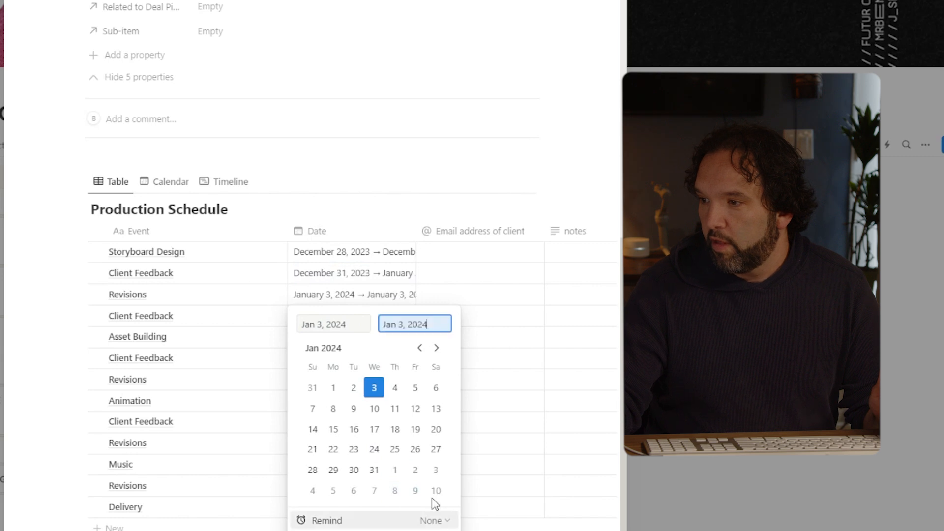
click(435, 387)
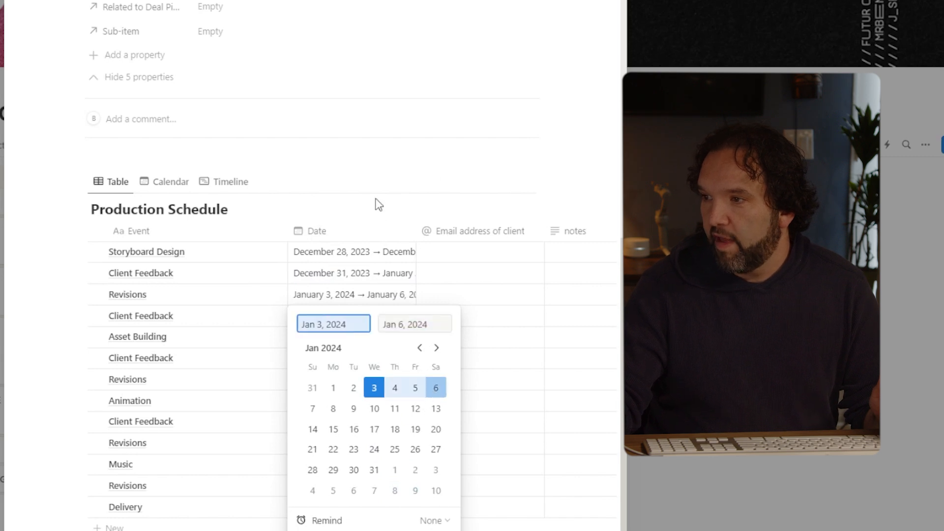
click(373, 193)
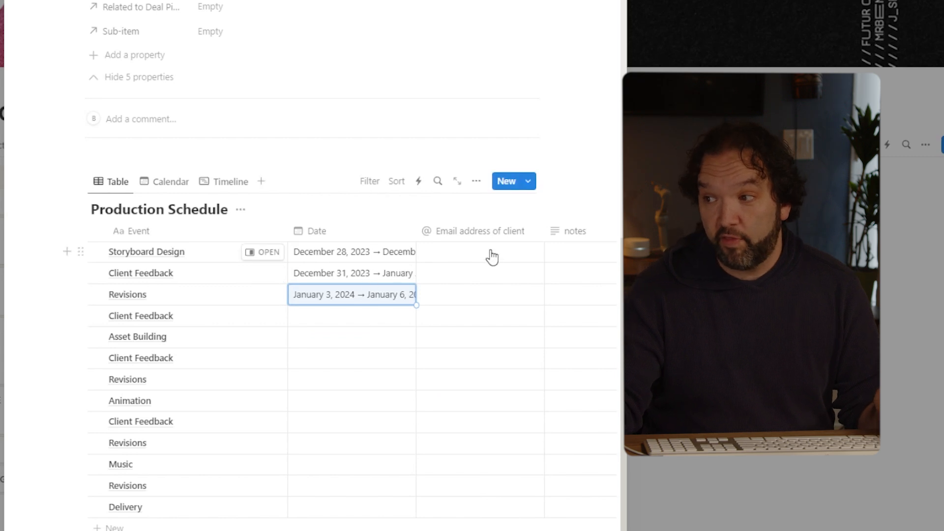
- Fill in Storyboard Design's client email and a note beginning 'He wants the'
text(Bob@bob.com)
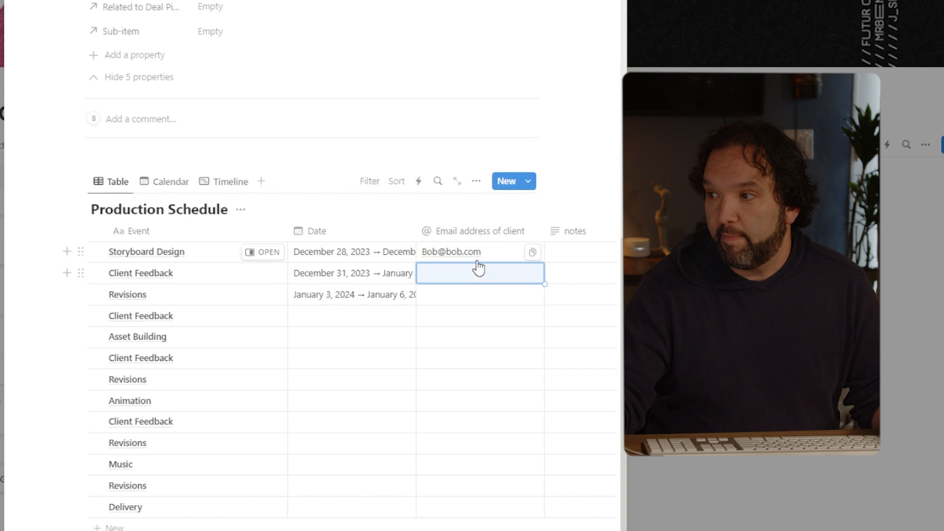
click(581, 251)
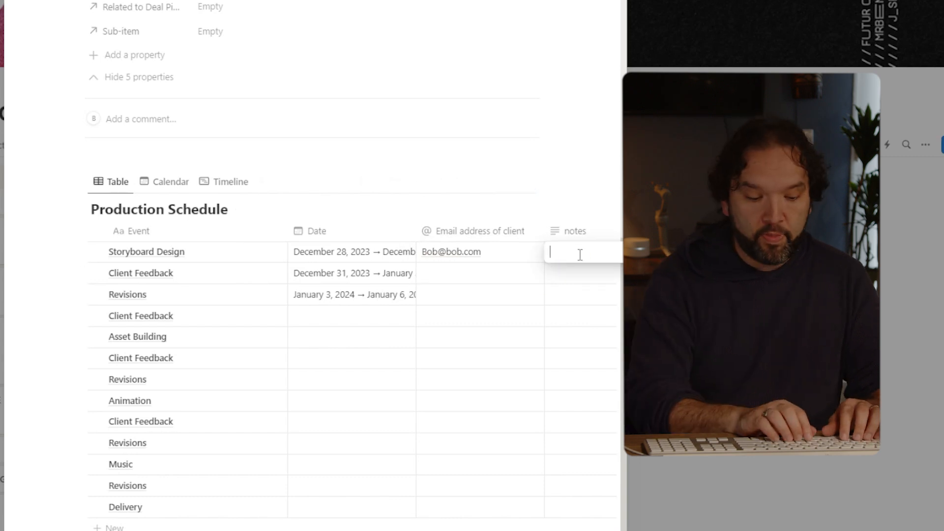
text(He wants the boards to be dyn)
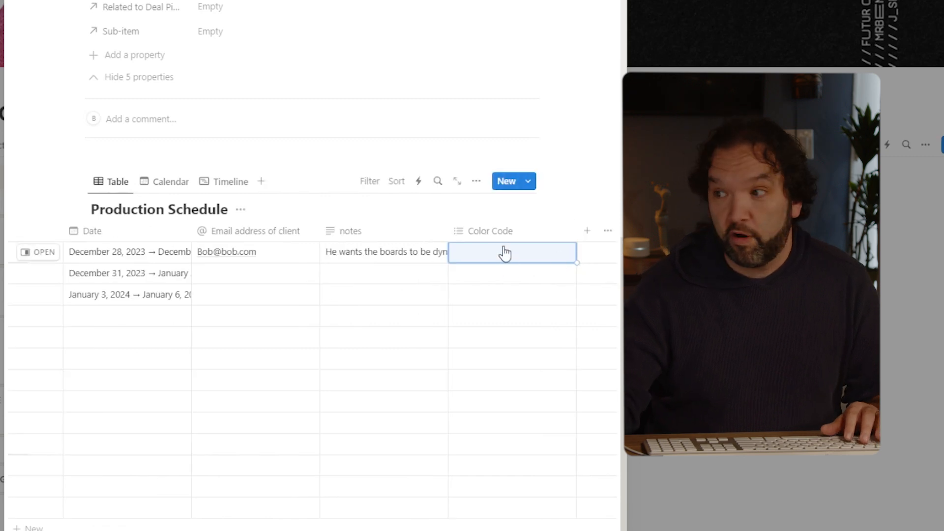
- Create and assign Storyboard, Client Feedback and Revision color code tags to the first three events
text(Storyb)
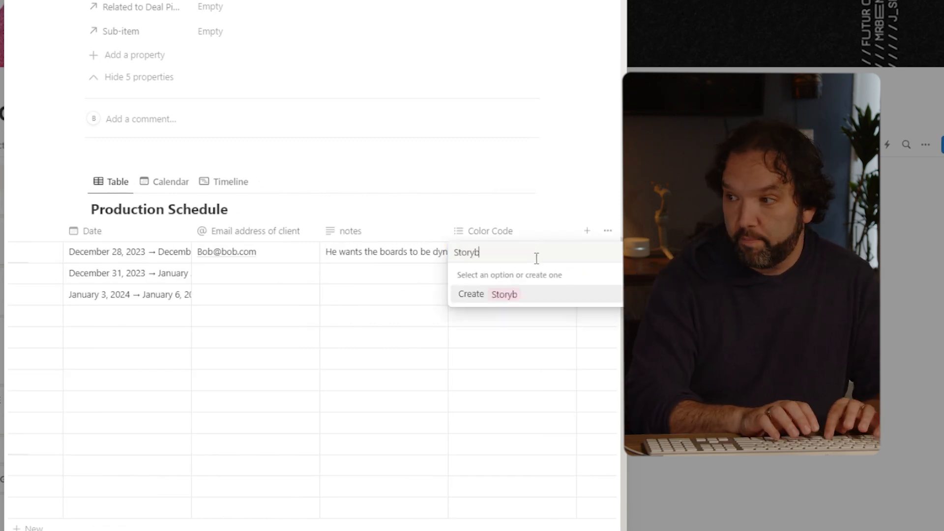
click(488, 294)
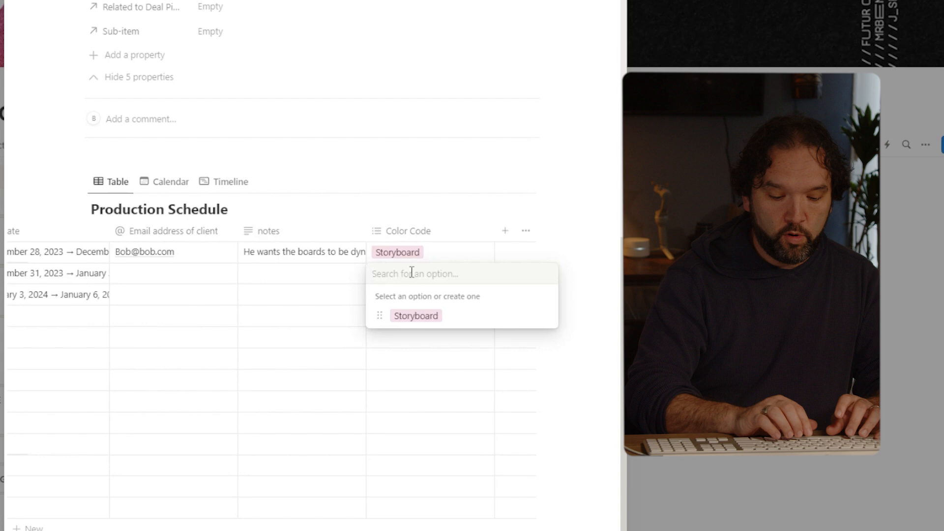
text(Client Feed)
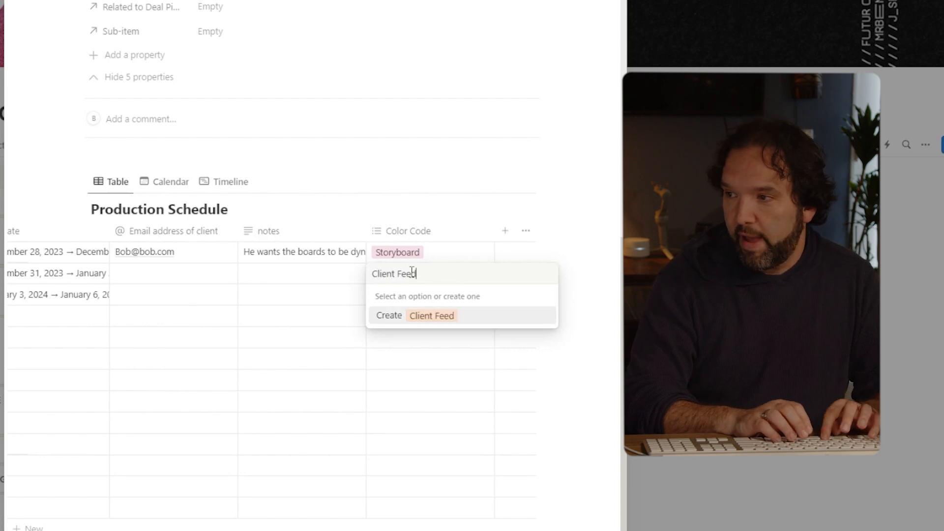
click(414, 315)
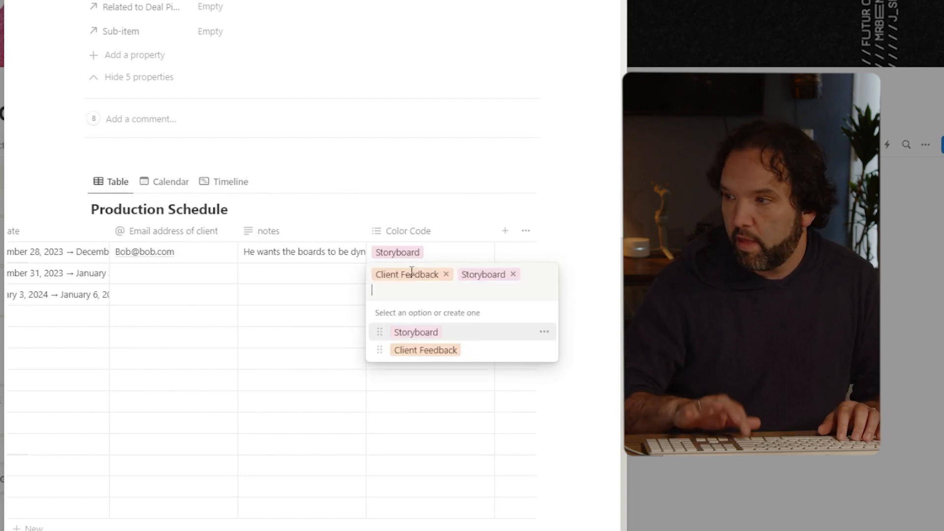
click(438, 215)
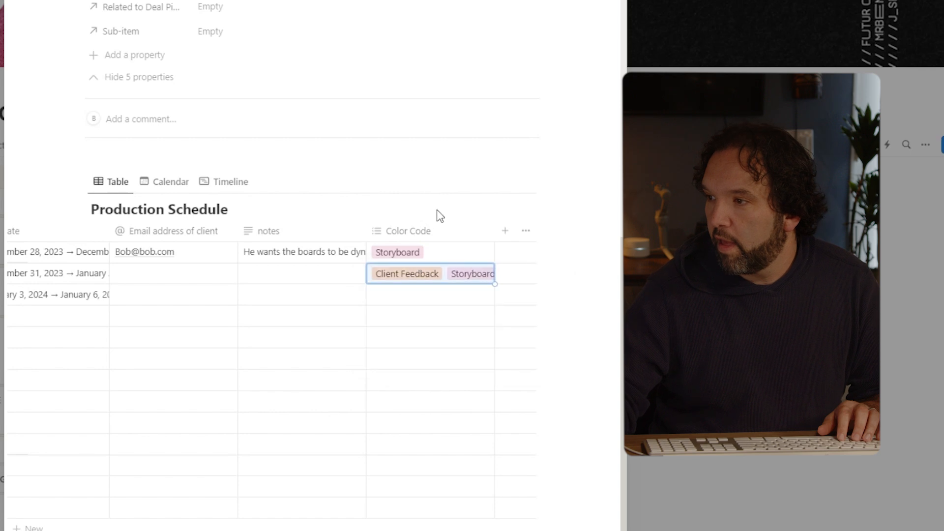
click(431, 273)
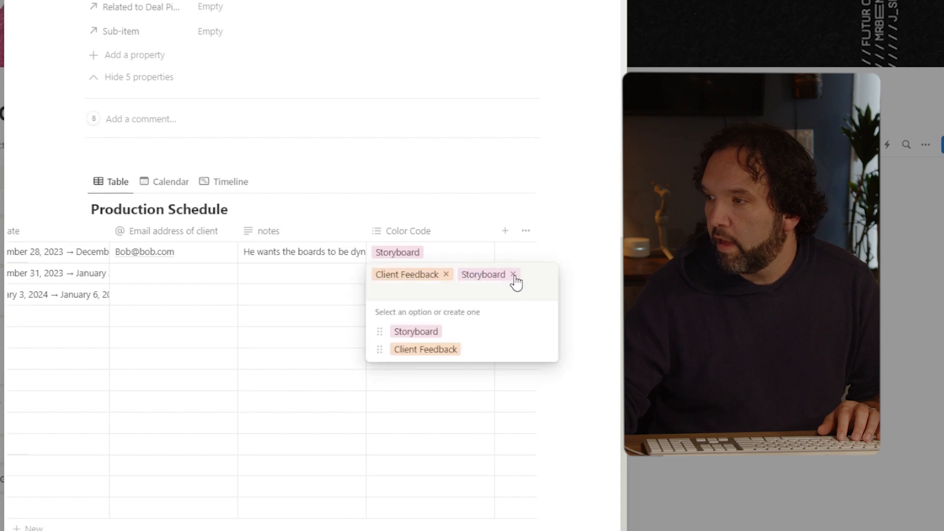
click(512, 274)
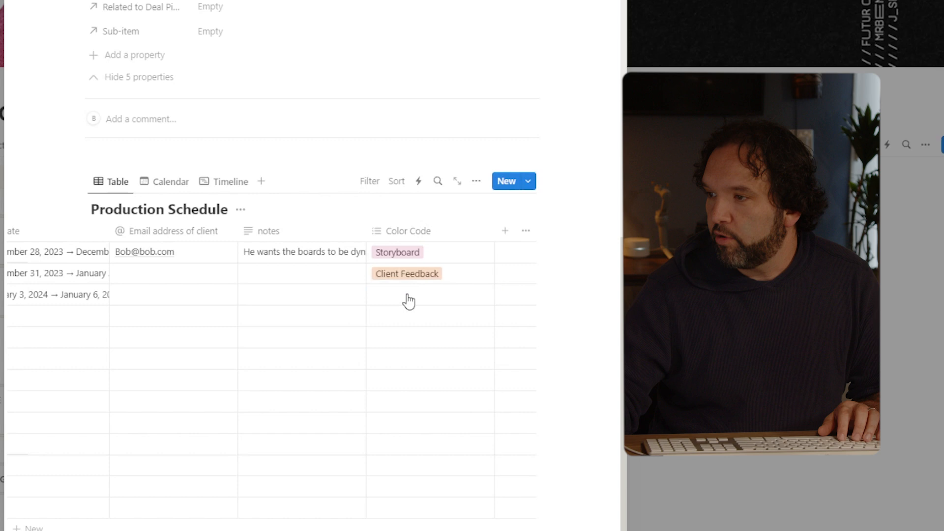
text(Revision)
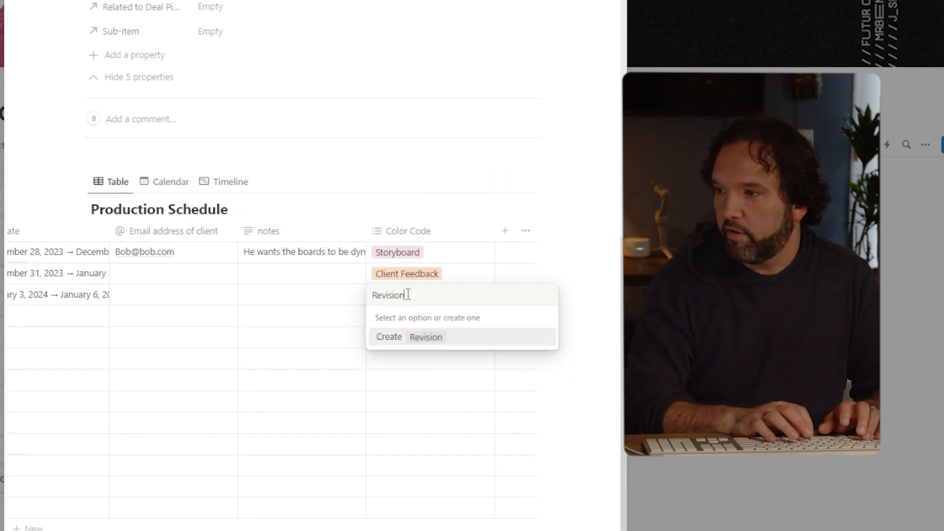
click(408, 337)
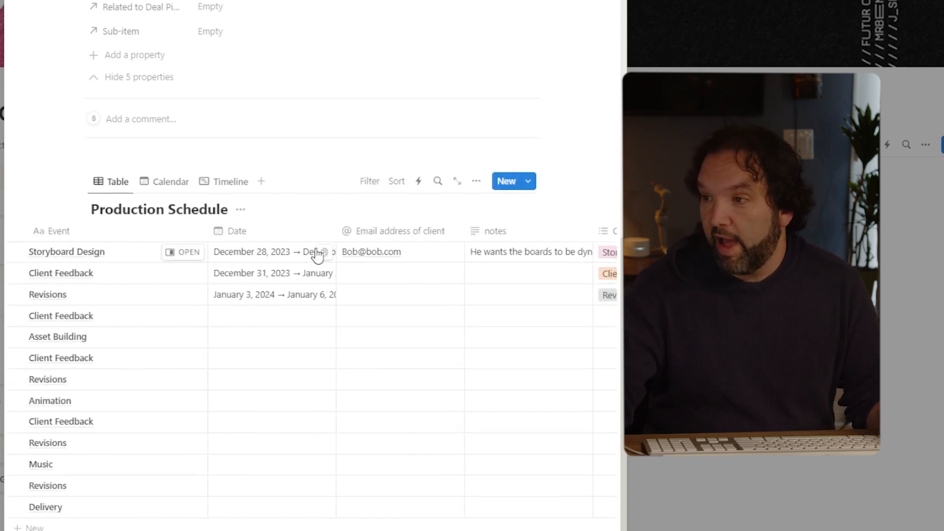
click(163, 182)
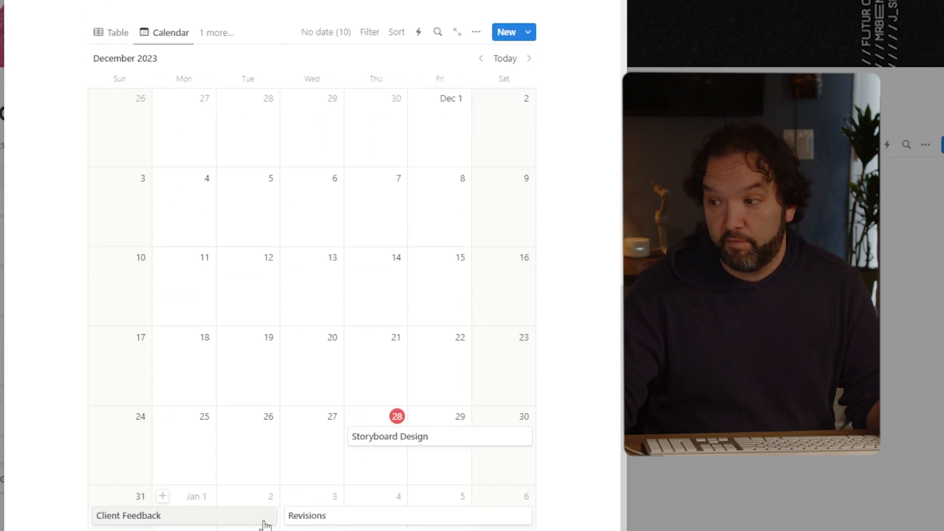
mouse_move(227, 105)
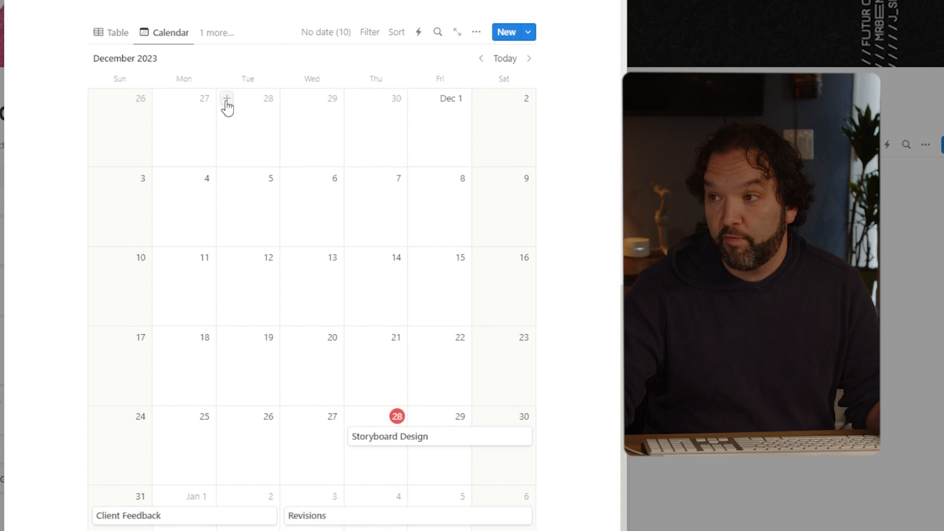
click(216, 33)
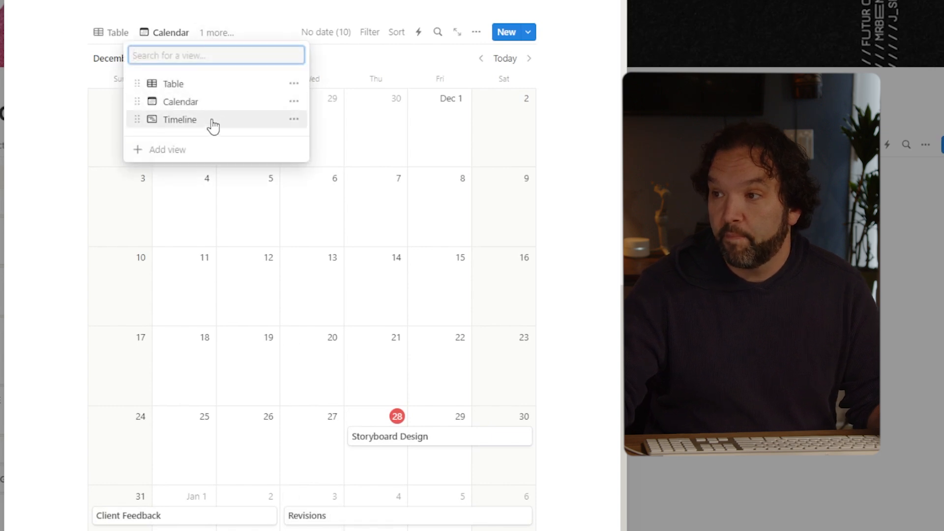
click(180, 119)
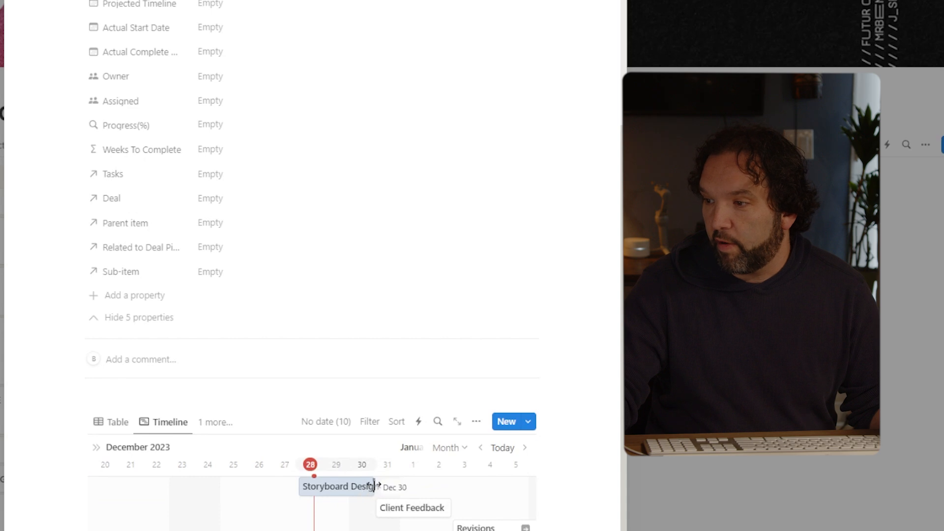
drag(376, 486, 421, 487)
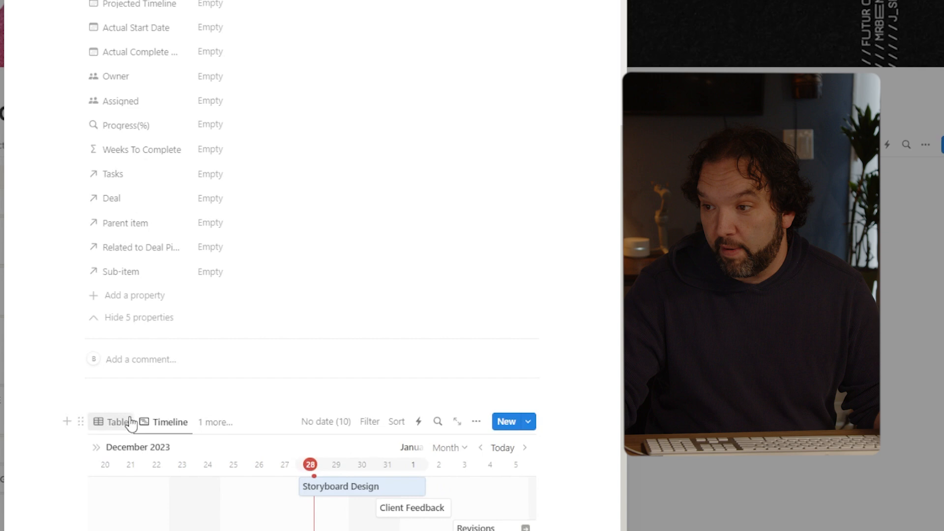
click(115, 421)
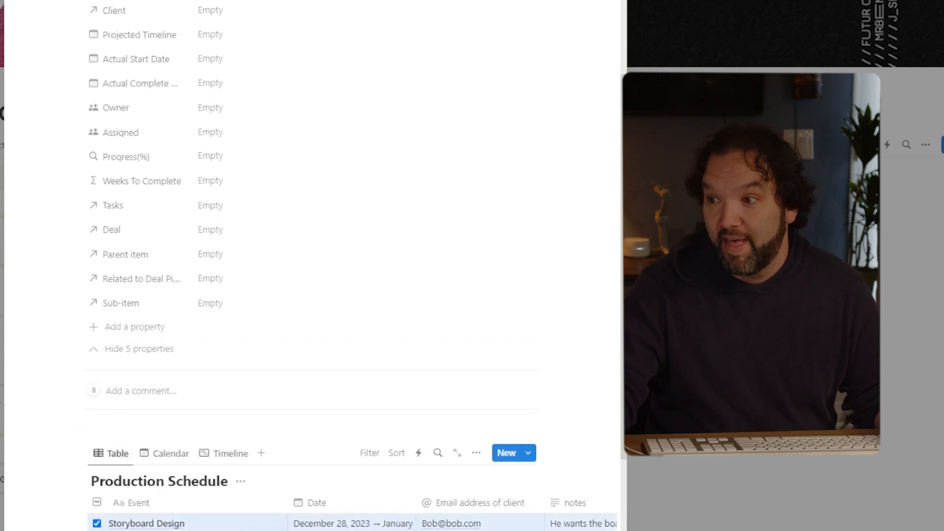
click(169, 452)
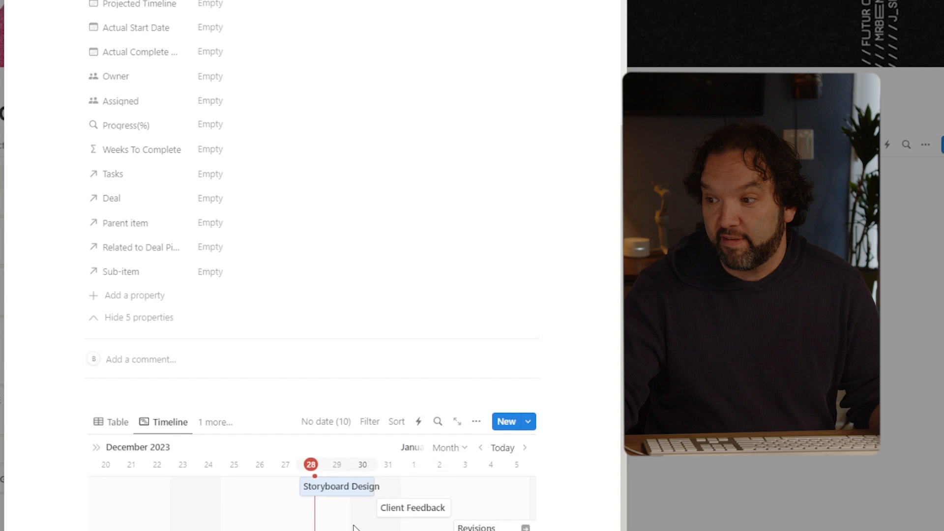
click(117, 422)
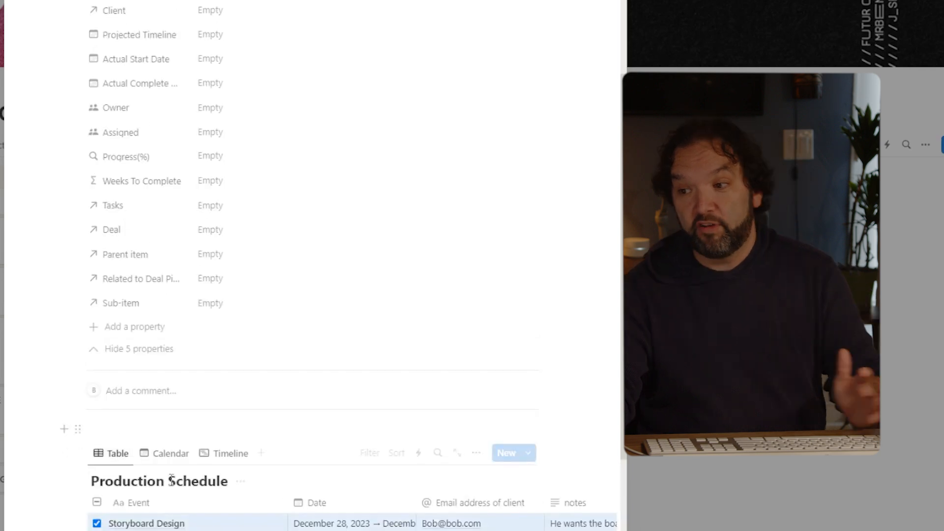
scroll(down, 3)
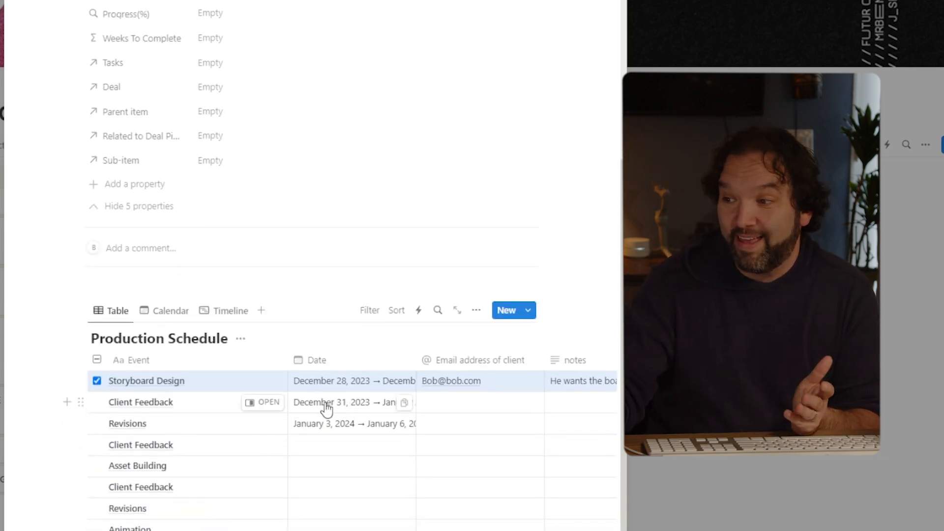
- Confirm Client Feedback runs December 31 to January 2, then view the calendar
click(330, 402)
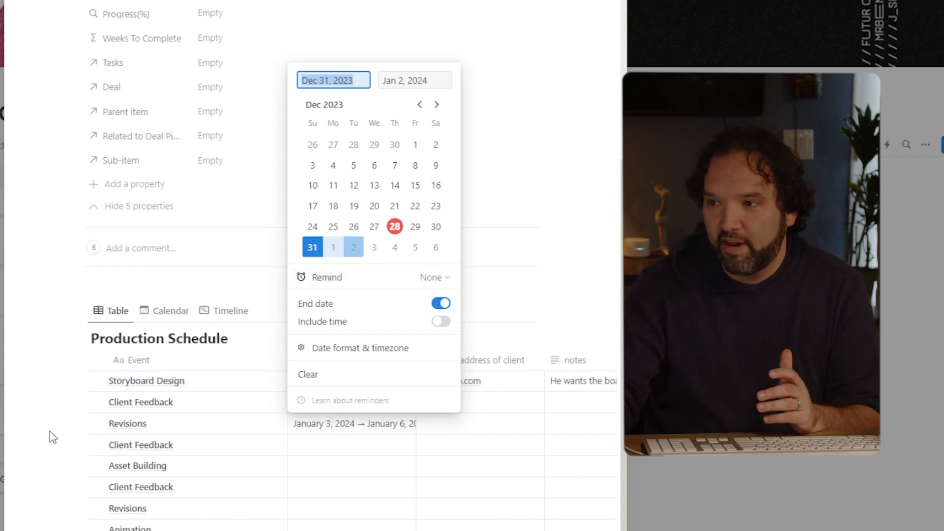
click(352, 402)
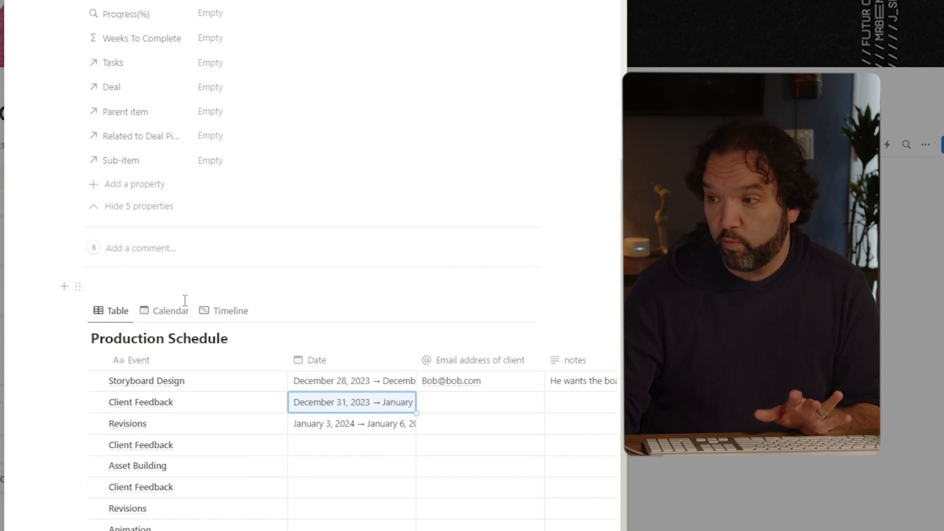
click(171, 310)
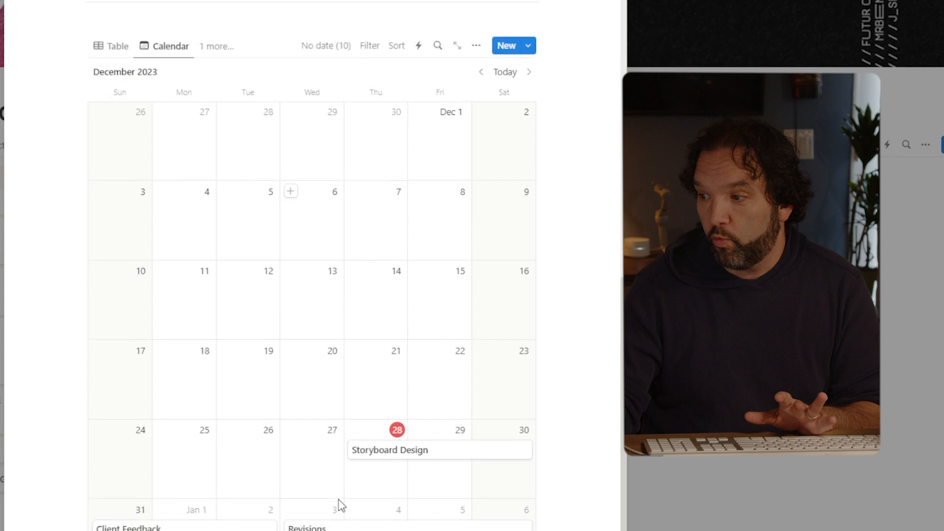
scroll(down, 3)
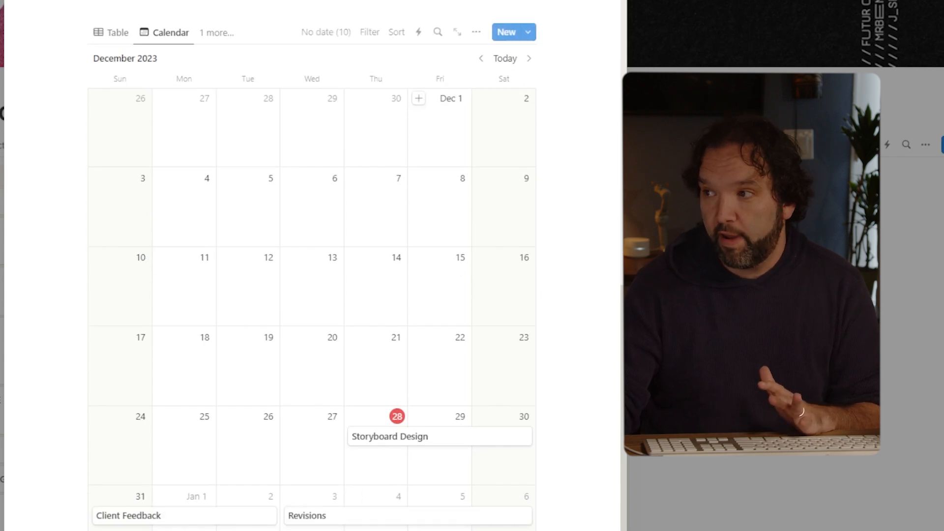
- Make the Color Code property visible on the calendar event cards via view properties
click(476, 32)
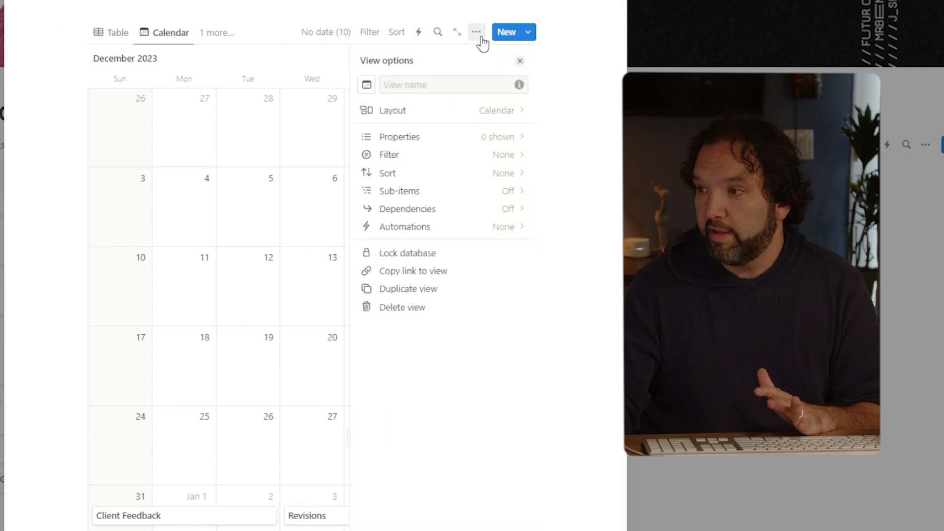
click(399, 137)
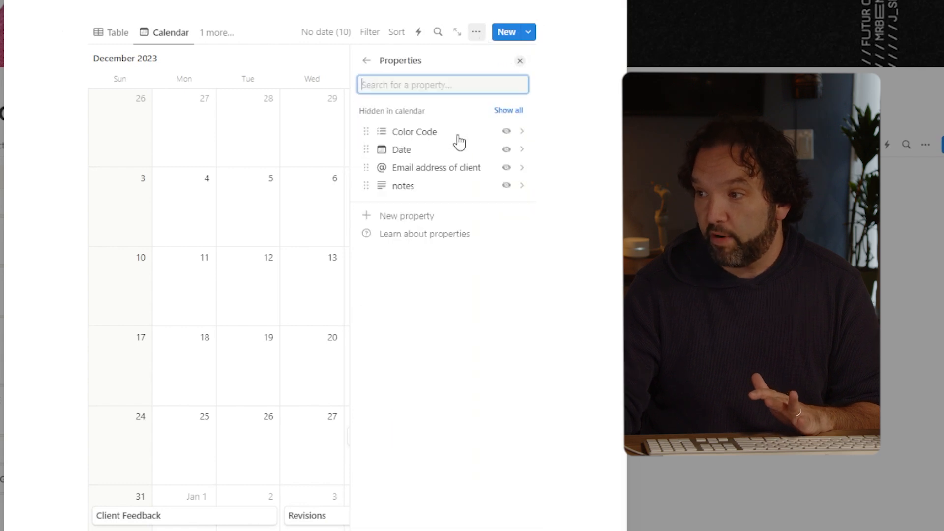
mouse_move(435, 167)
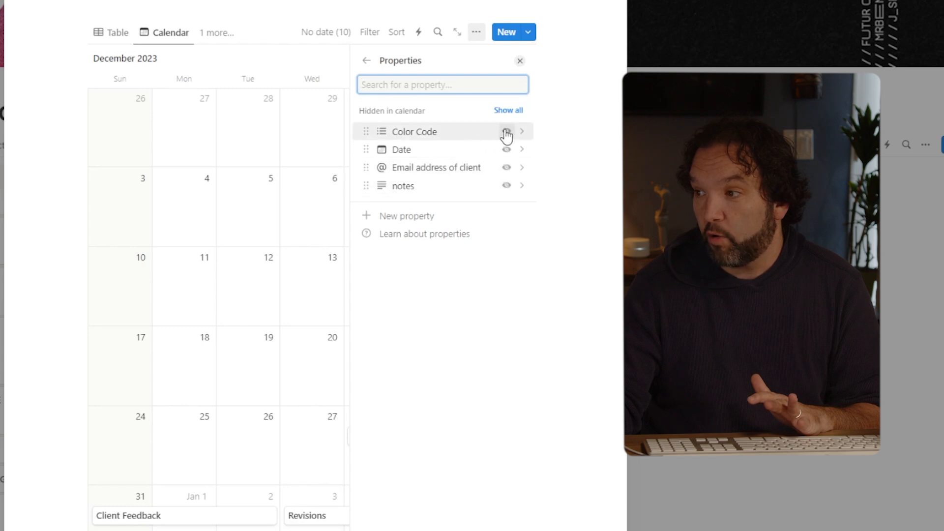
click(506, 131)
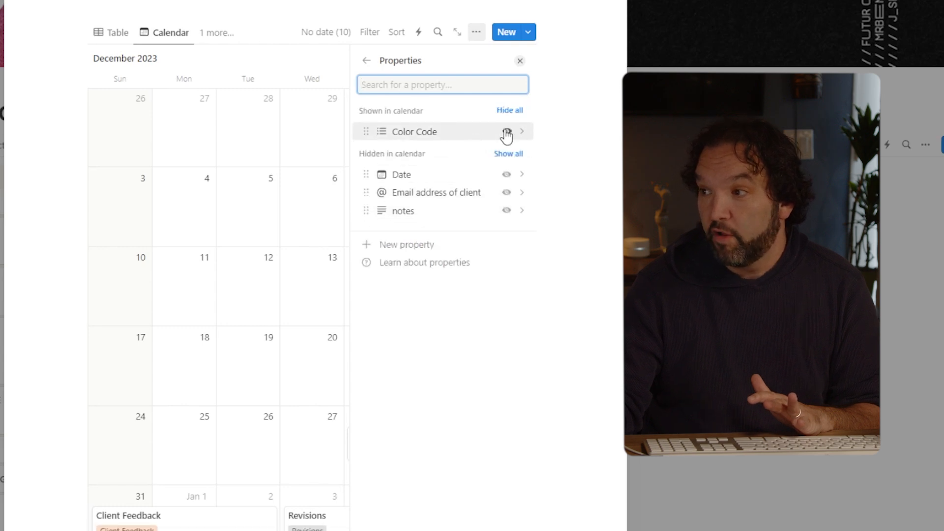
click(507, 131)
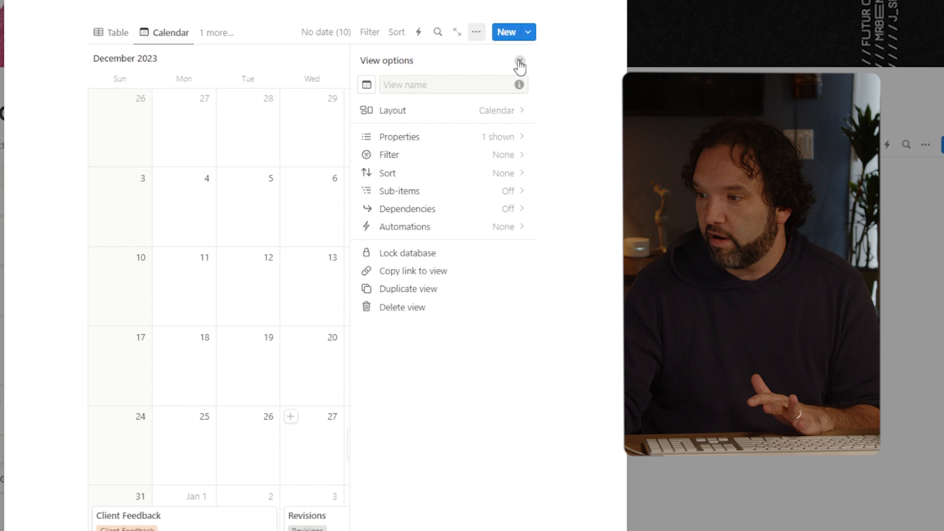
click(518, 64)
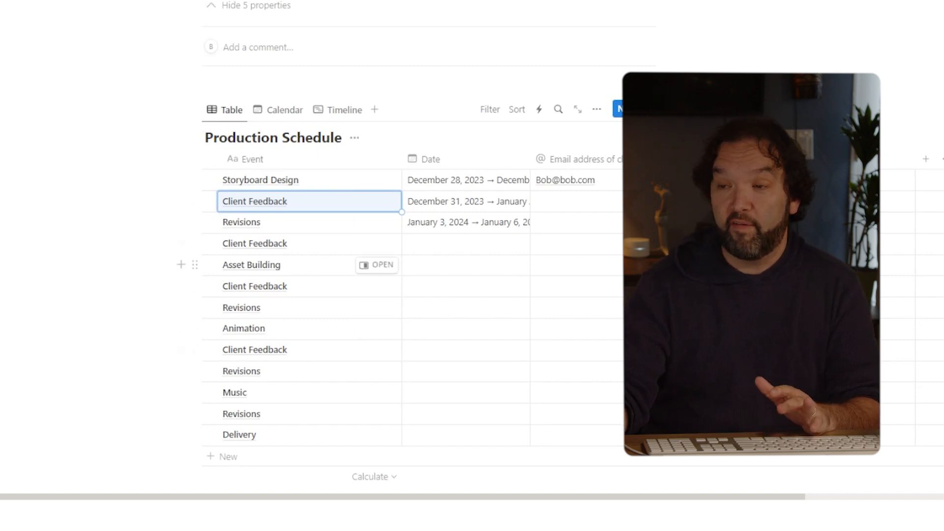
mouse_move(384, 201)
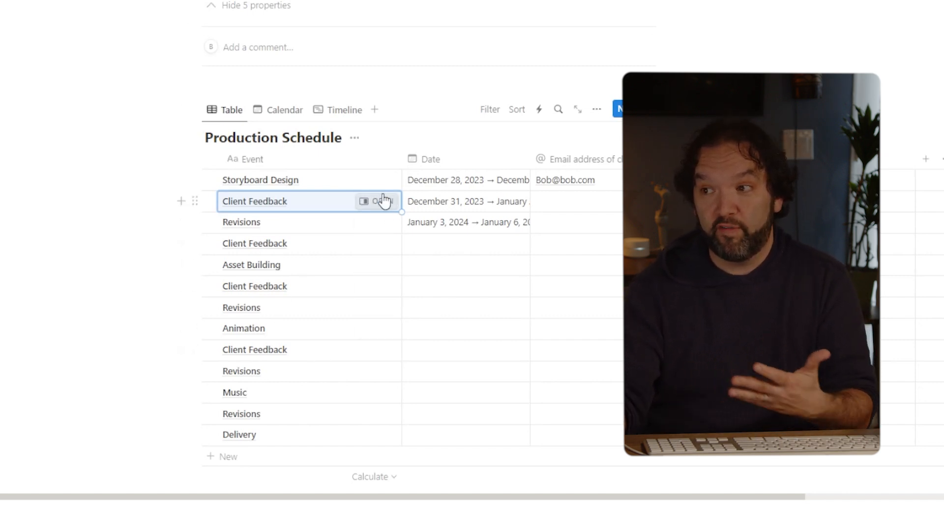
mouse_move(394, 180)
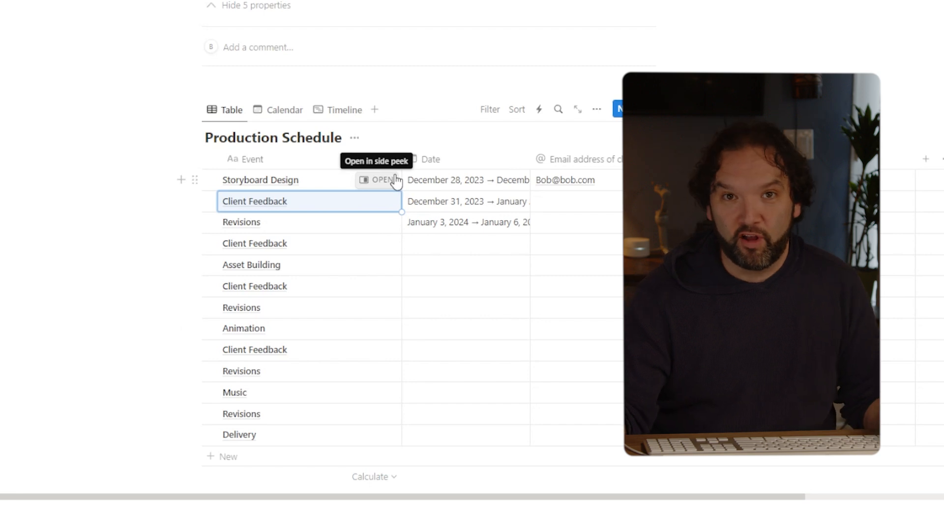